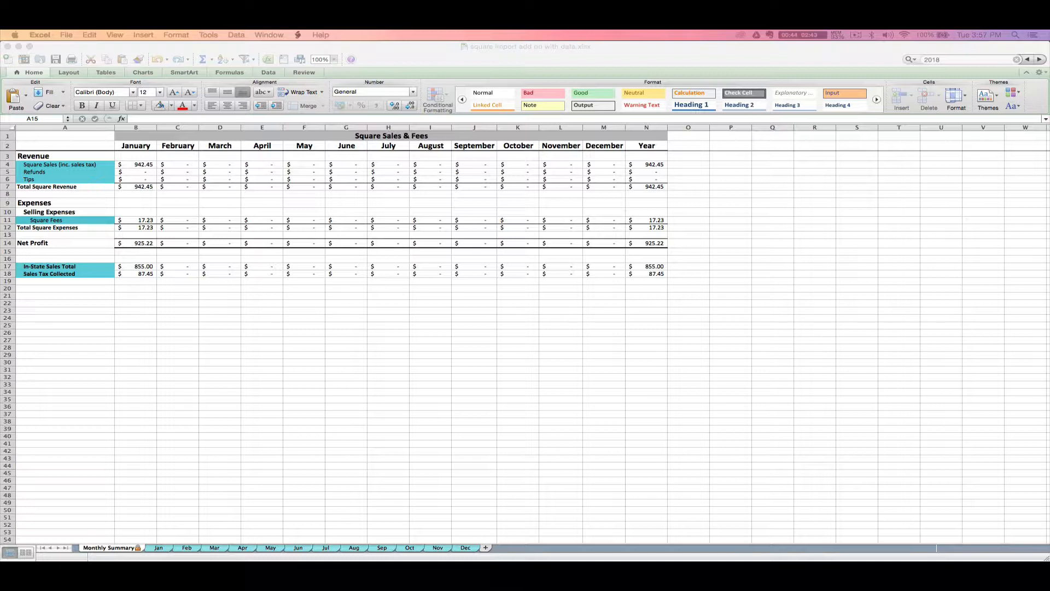
{"action": "mouse_move", "coordinate": [329, 220]}
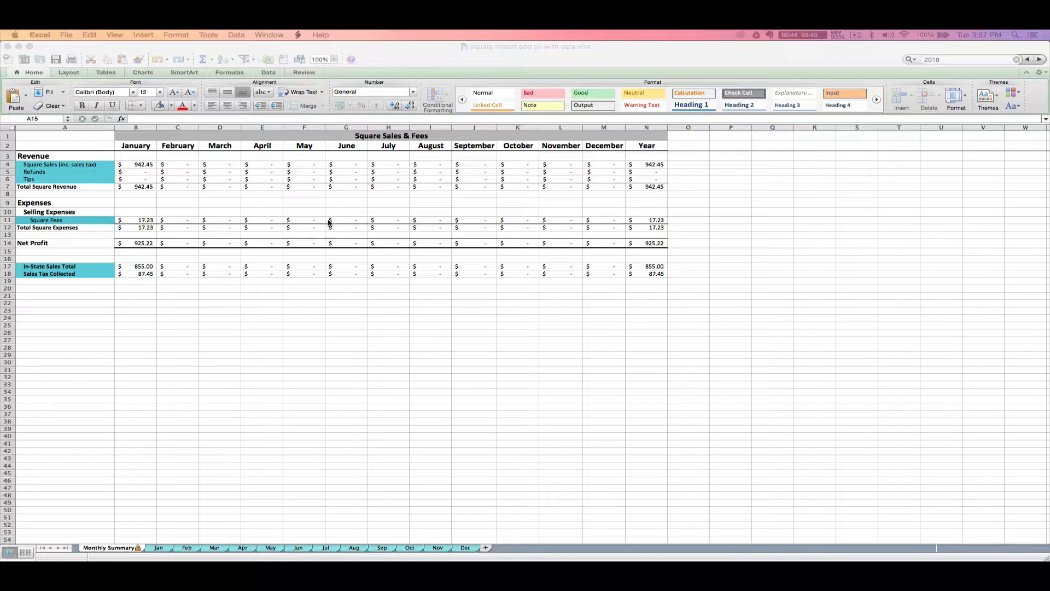
{"action": "mouse_move", "coordinate": [358, 225]}
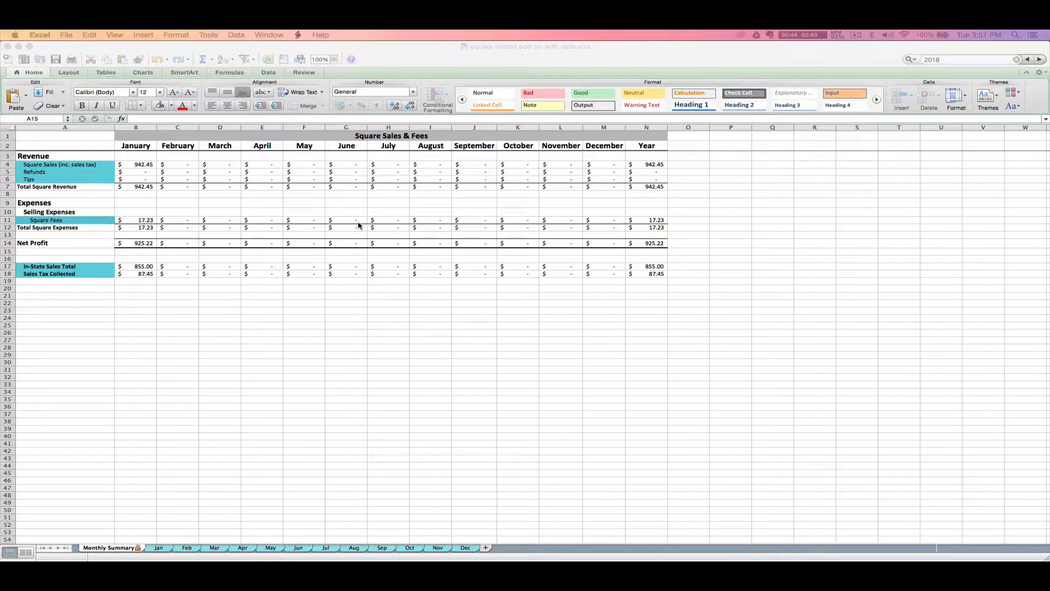
{"action": "mouse_move", "coordinate": [360, 215]}
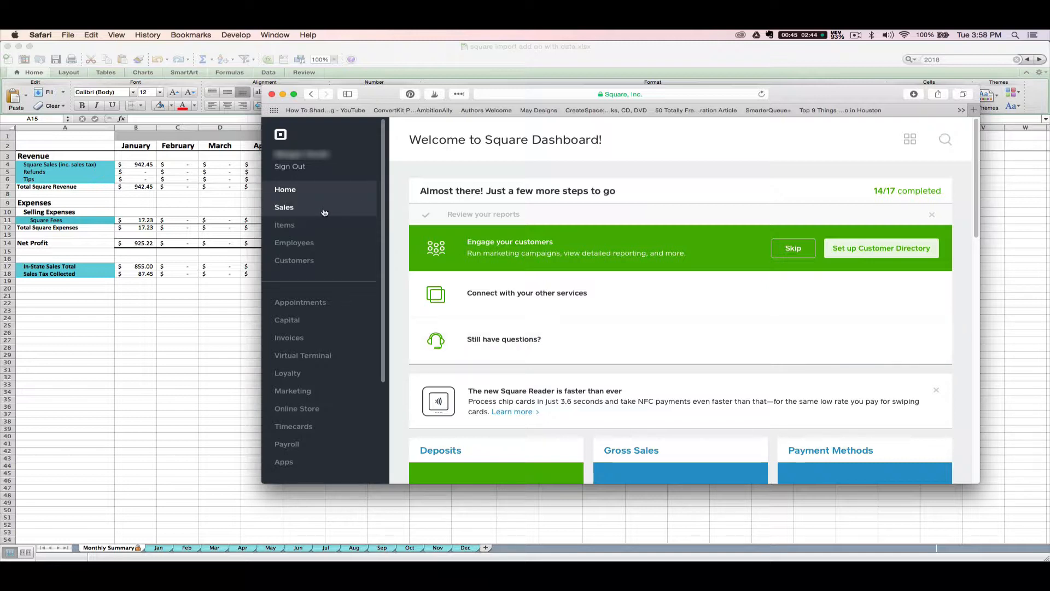
Step: Show Sales Transactions filtered to the date range February 1–28, 2017
{"action": "left_click", "coordinate": [285, 207]}
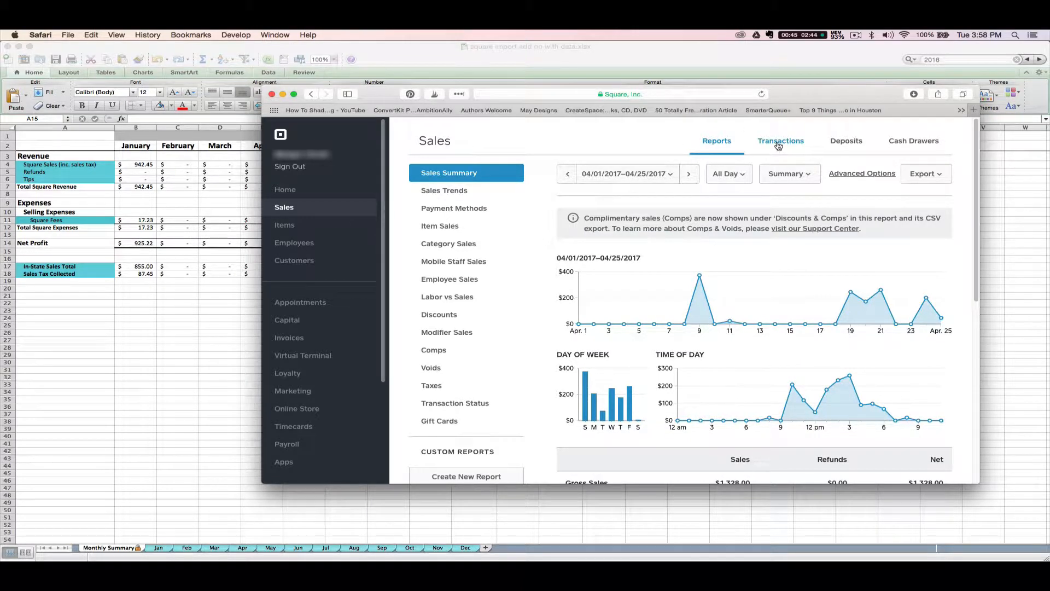
{"action": "left_click", "coordinate": [779, 141]}
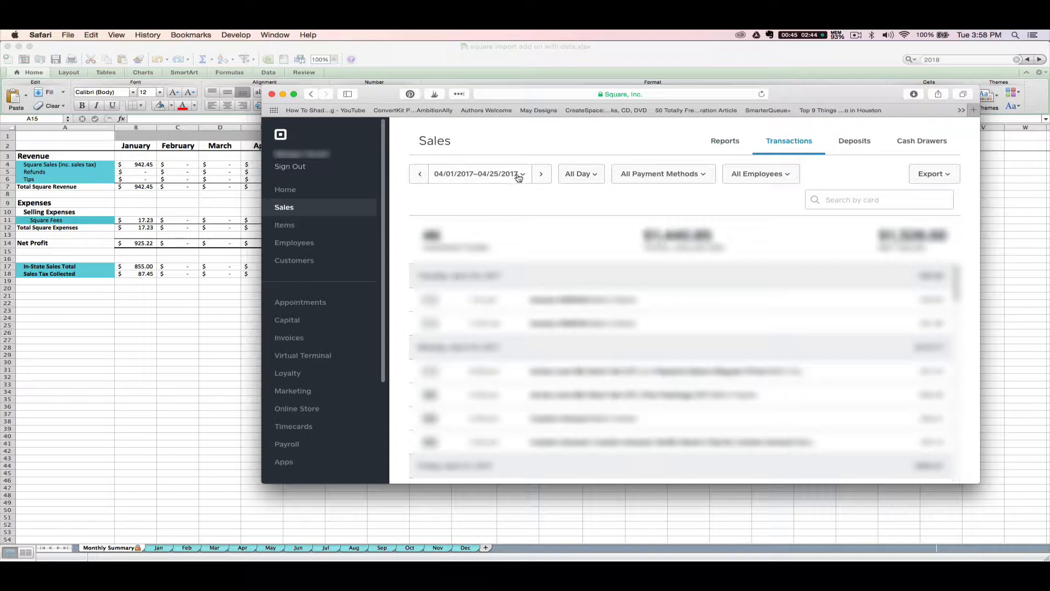
{"action": "left_click", "coordinate": [479, 173]}
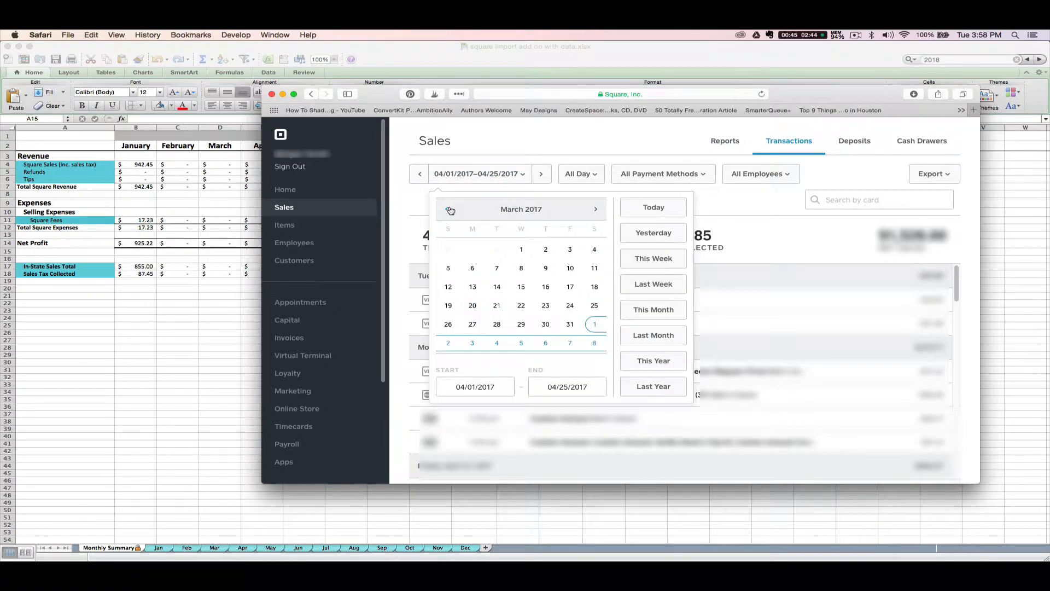
{"action": "left_click", "coordinate": [447, 209]}
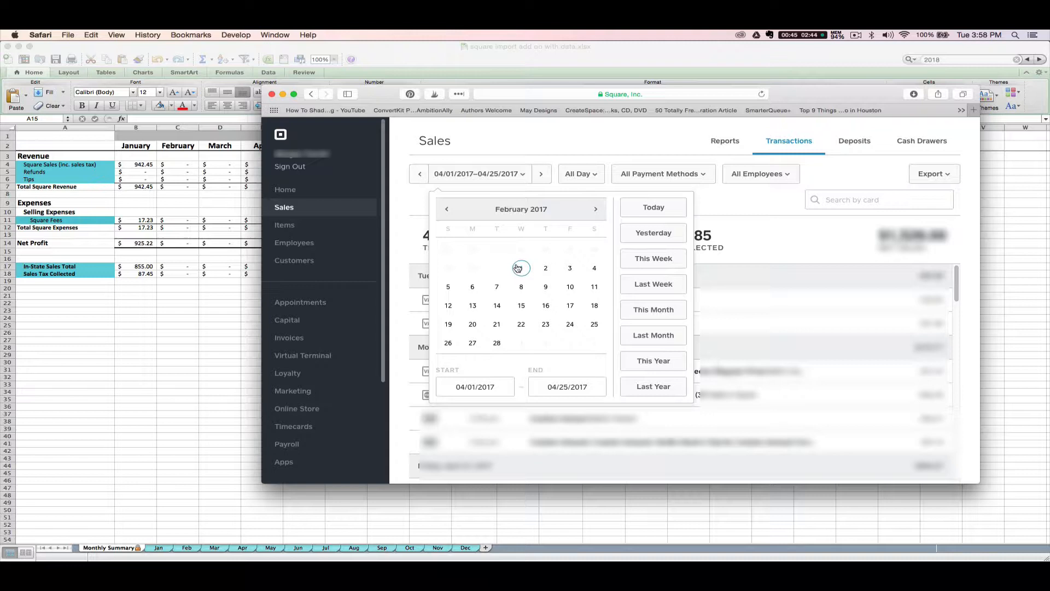
{"action": "left_click", "coordinate": [521, 268]}
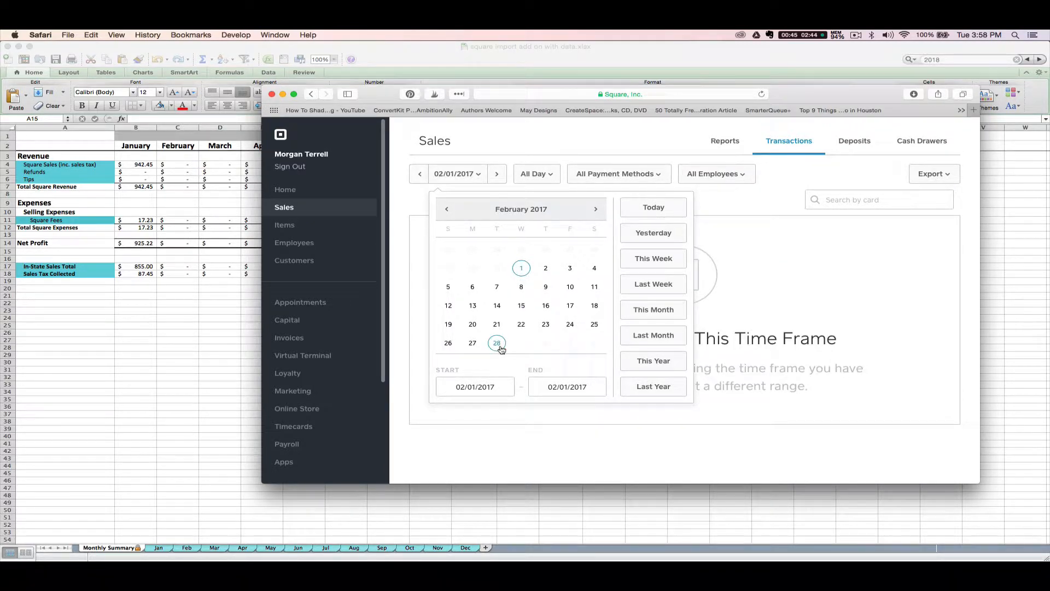
{"action": "left_click", "coordinate": [496, 343]}
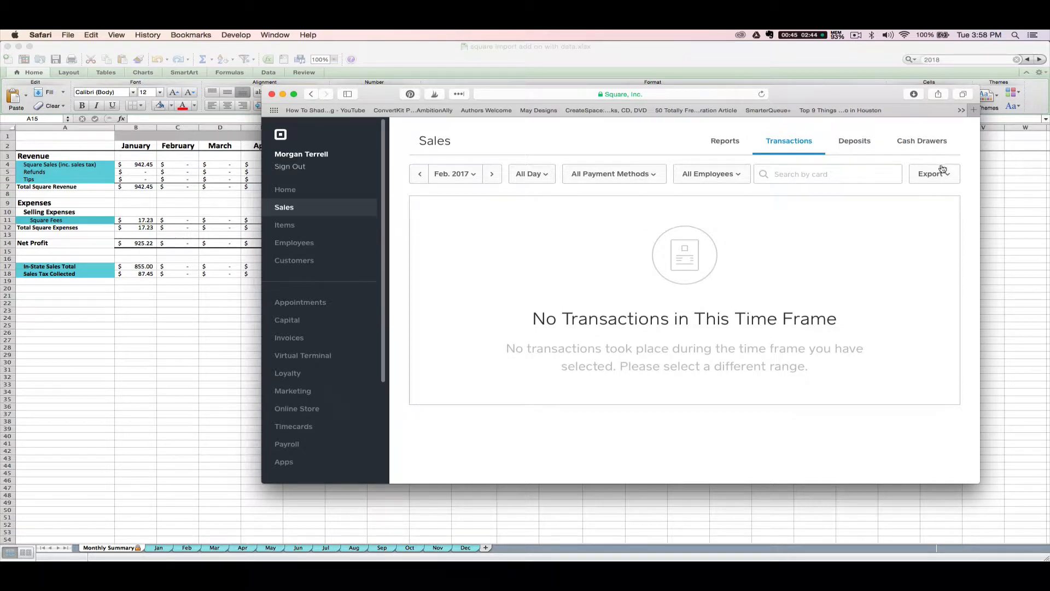
Step: Export the February transactions as a Transactions CSV
{"action": "left_click", "coordinate": [930, 174]}
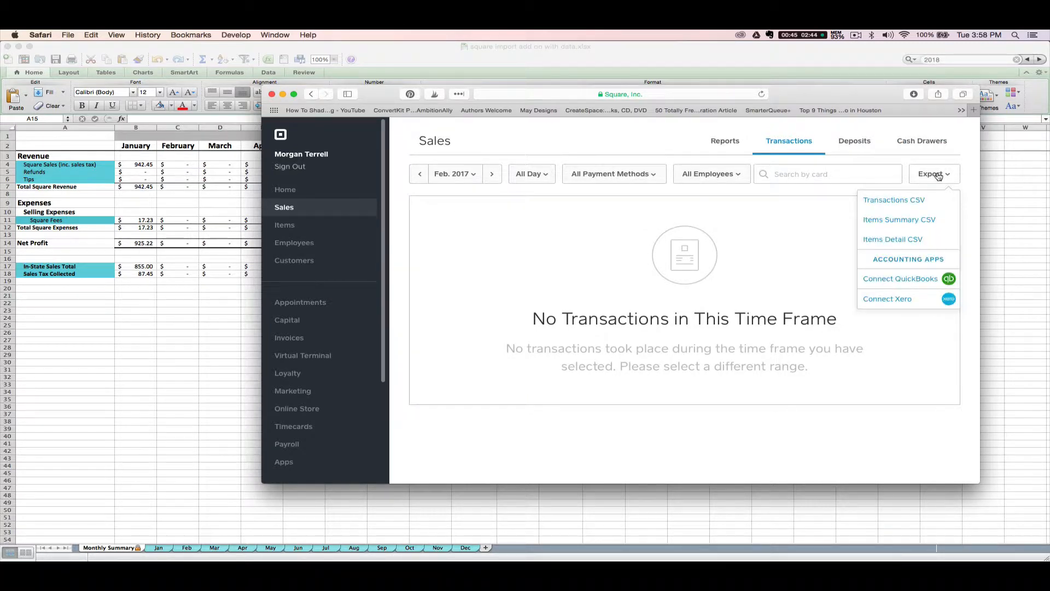
{"action": "mouse_move", "coordinate": [917, 207]}
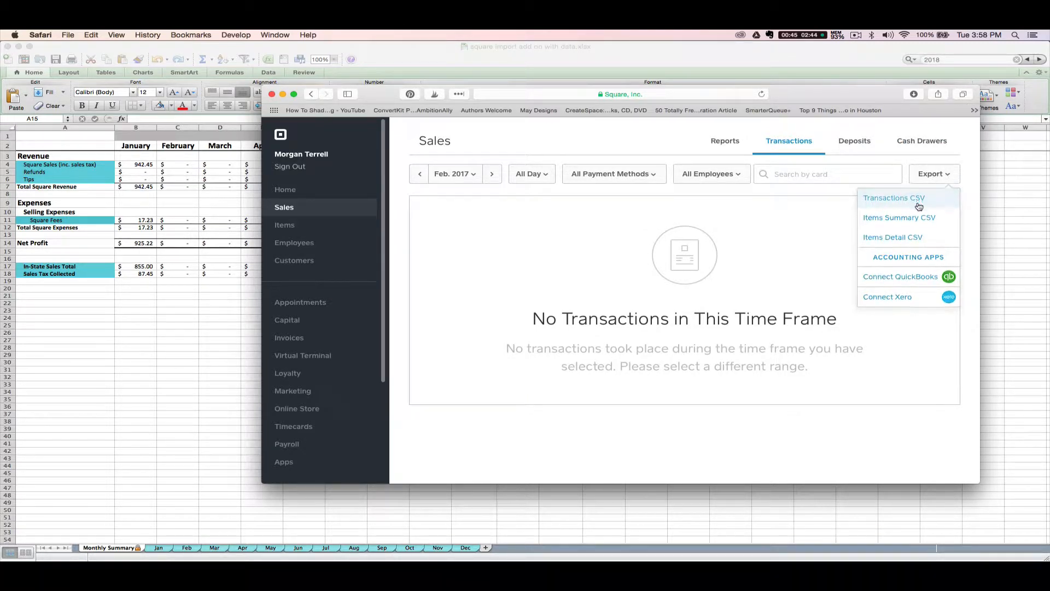
{"action": "left_click", "coordinate": [893, 198]}
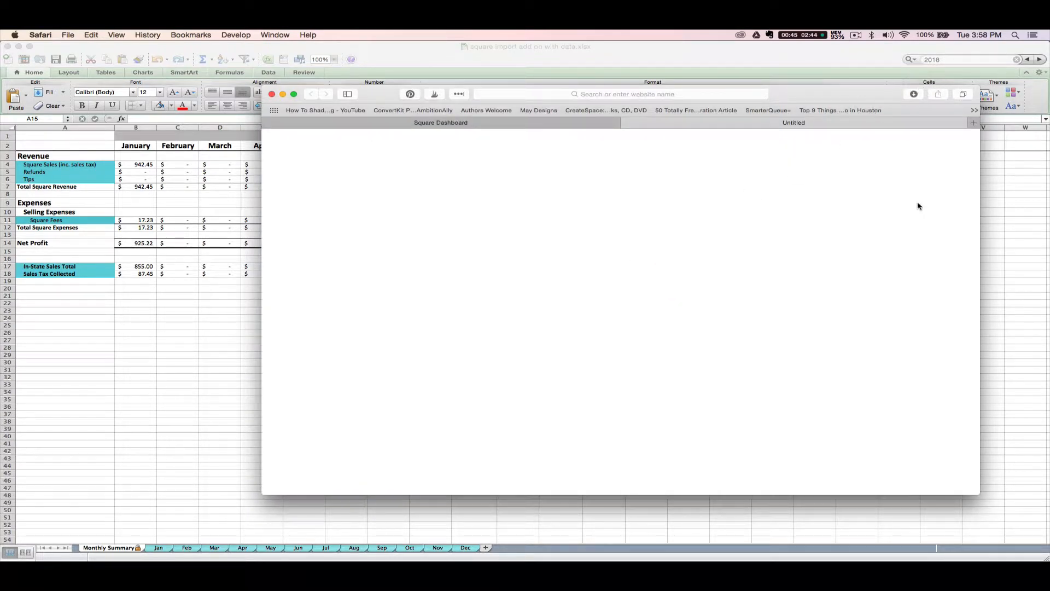
{"action": "mouse_move", "coordinate": [735, 187]}
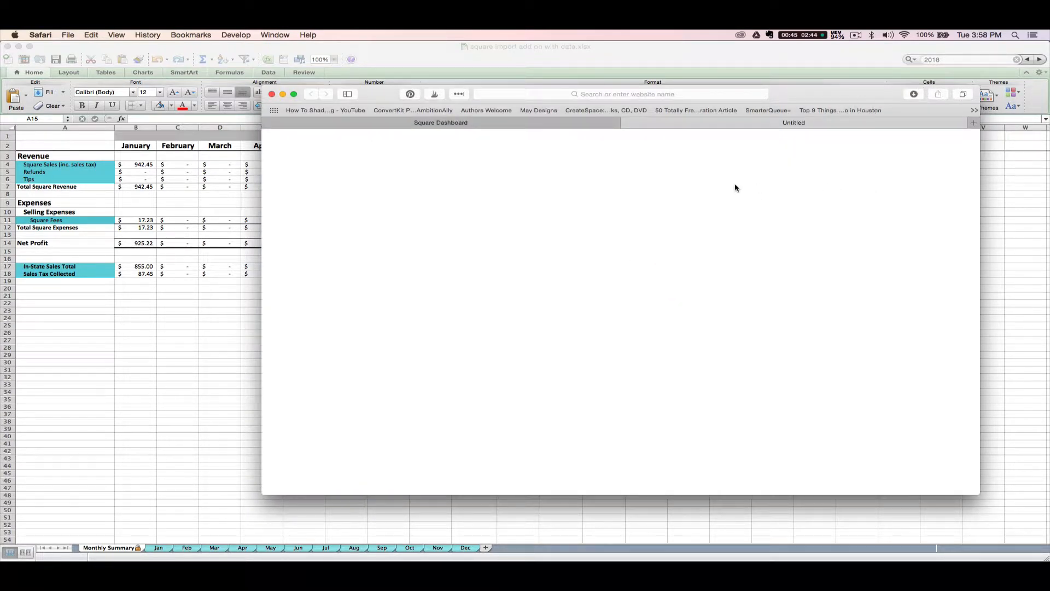
{"action": "mouse_move", "coordinate": [843, 139]}
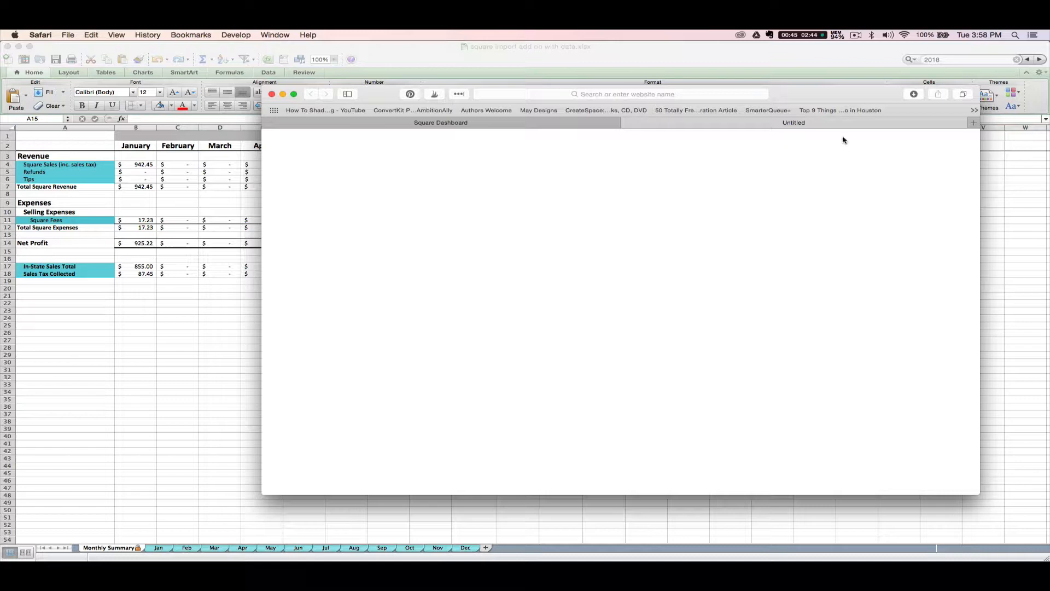
Step: Open the downloaded transactions CSV from Safari so it loads in Excel
{"action": "left_click", "coordinate": [912, 94]}
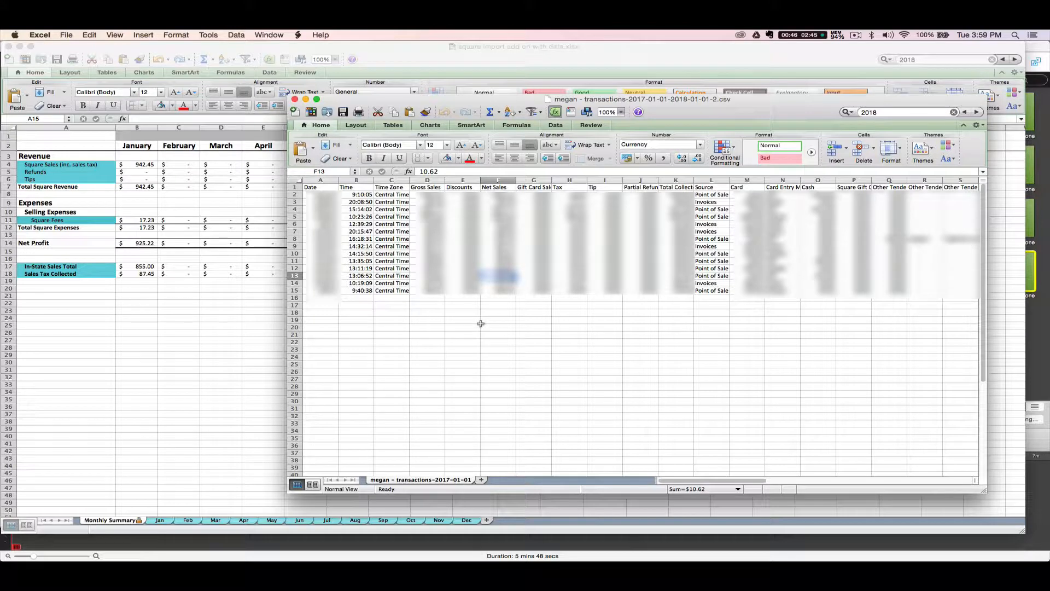
{"action": "mouse_move", "coordinate": [376, 221]}
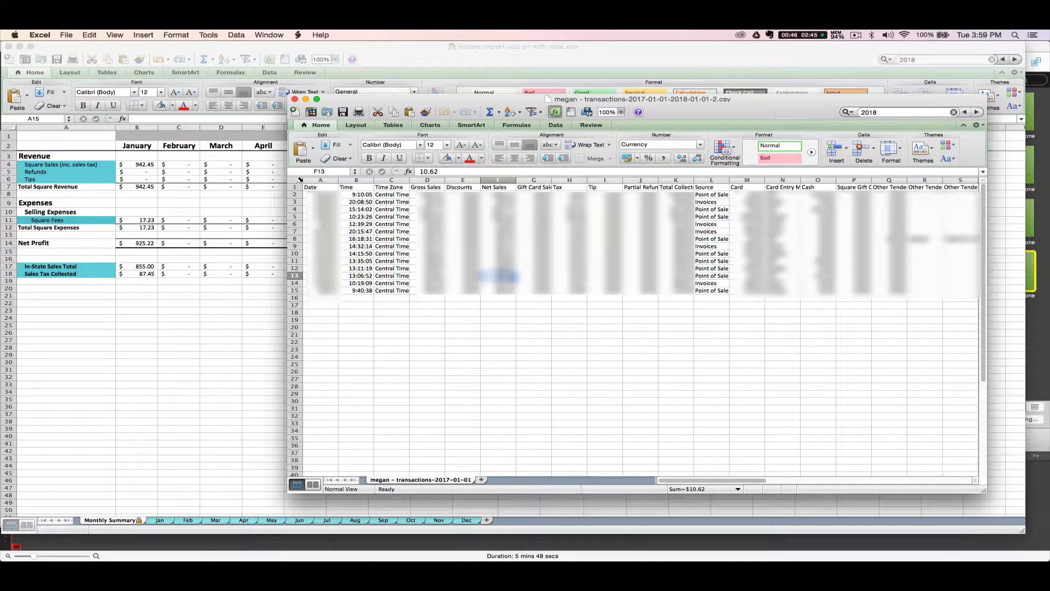
Step: Select every cell in the transactions CSV sheet and copy the data
{"action": "left_click", "coordinate": [298, 178]}
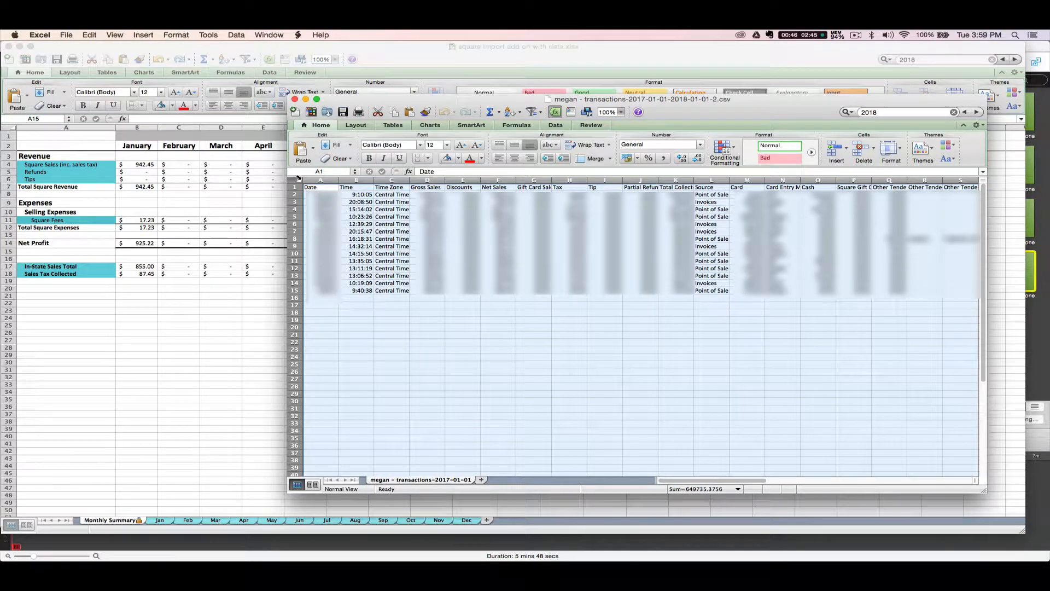
{"action": "mouse_move", "coordinate": [524, 256]}
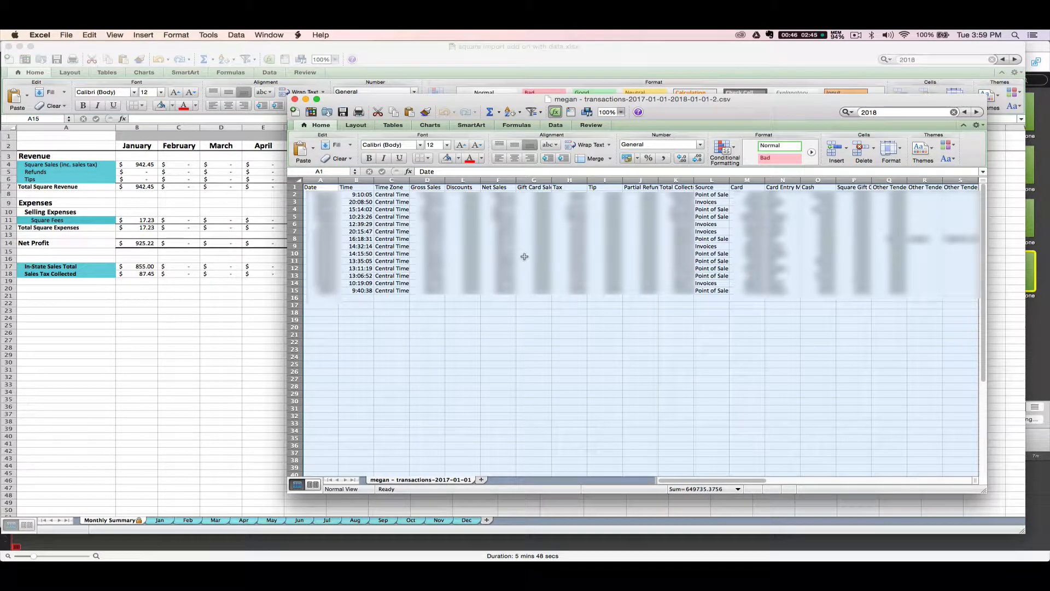
{"action": "mouse_move", "coordinate": [401, 245]}
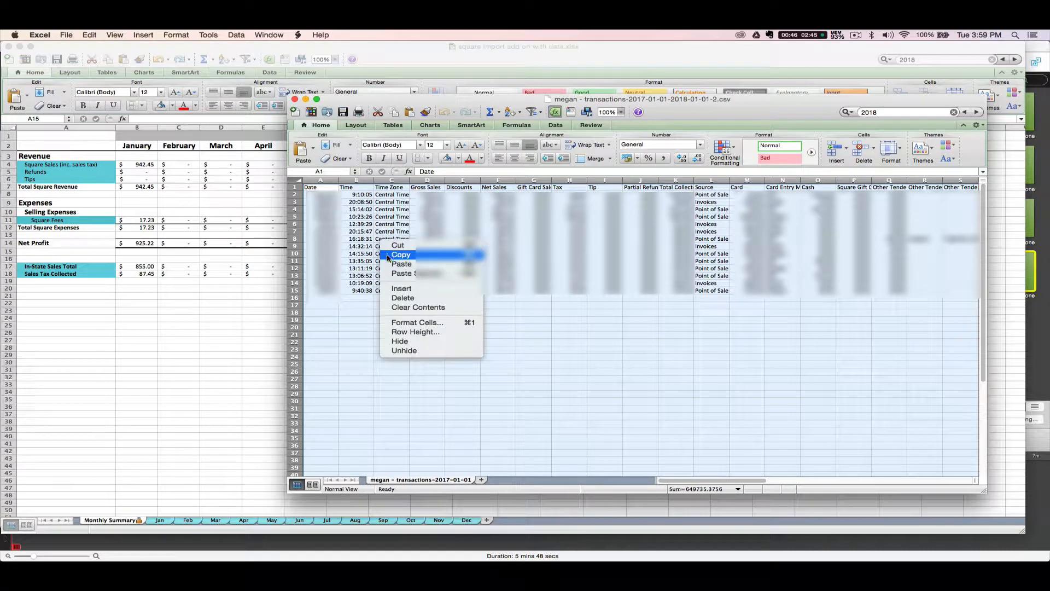
{"action": "left_click", "coordinate": [400, 253]}
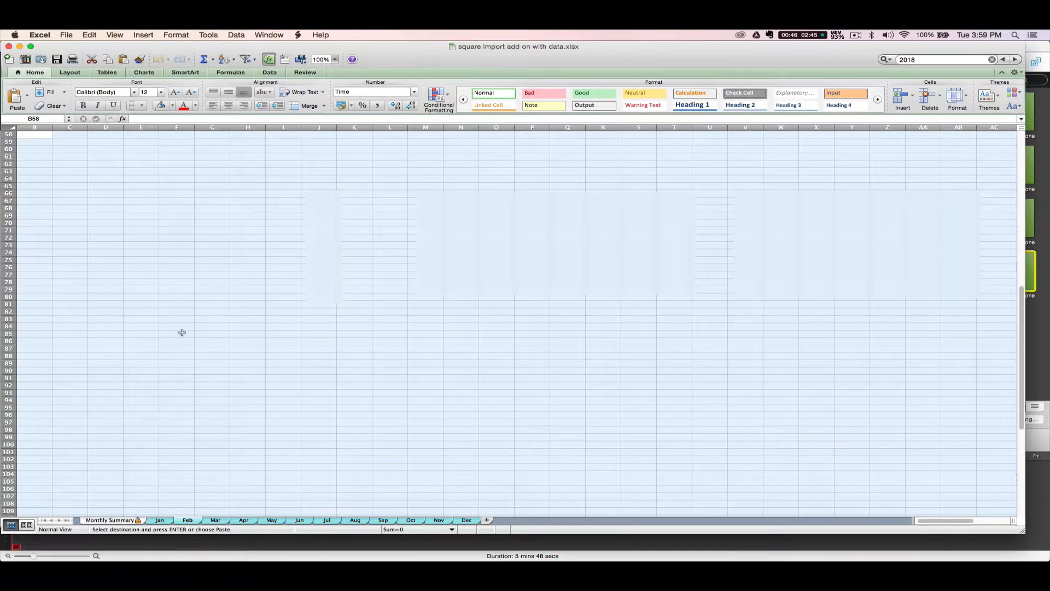
{"action": "mouse_move", "coordinate": [25, 136]}
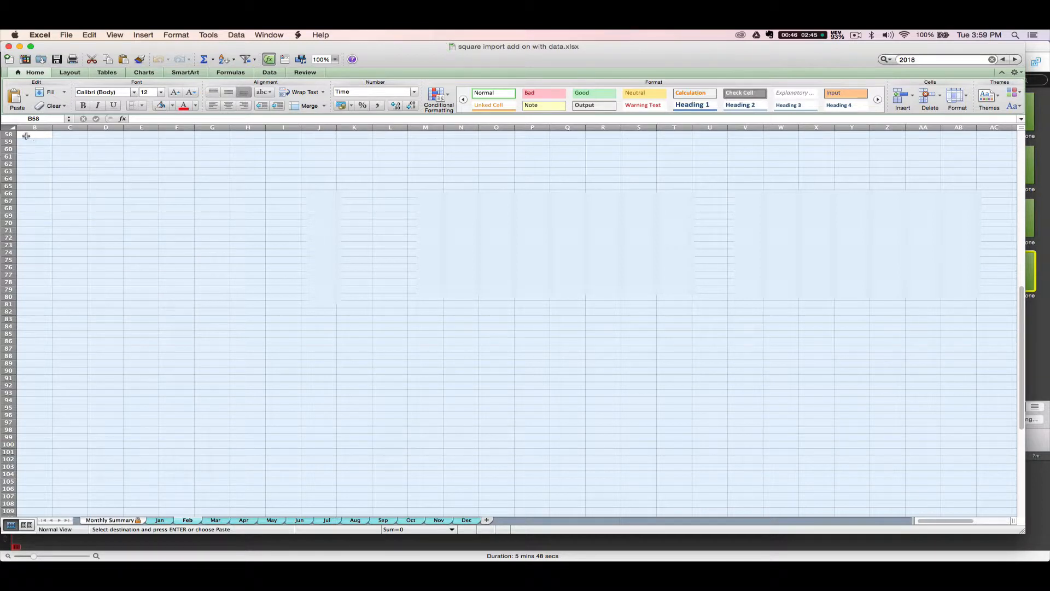
Step: Paste the fourteen February transaction rows into the Feb sheet and deselect
{"action": "scroll", "scroll_direction": "up", "scroll_amount": 3}
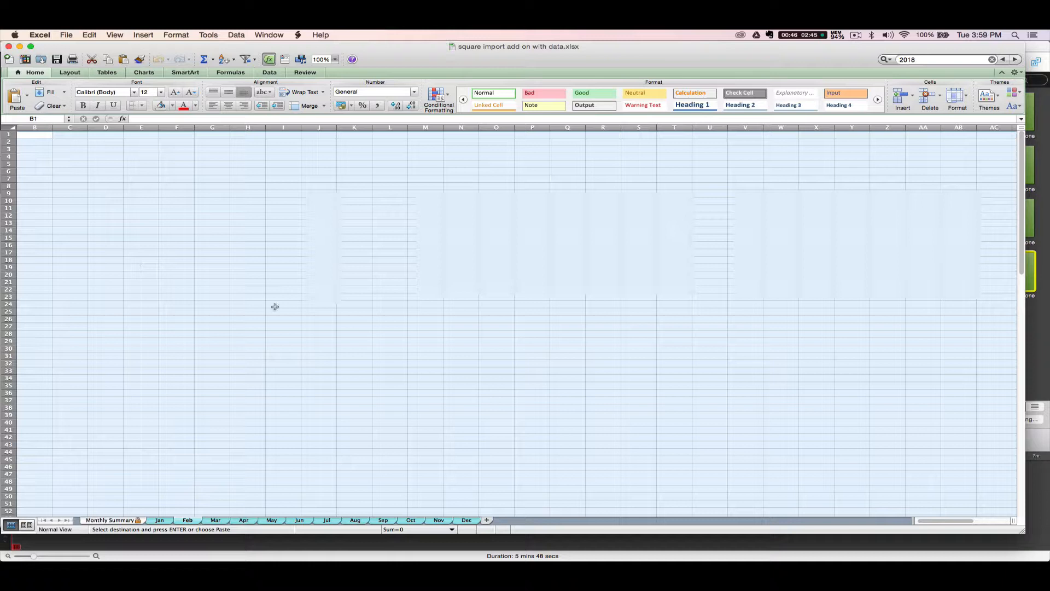
{"action": "mouse_move", "coordinate": [237, 203]}
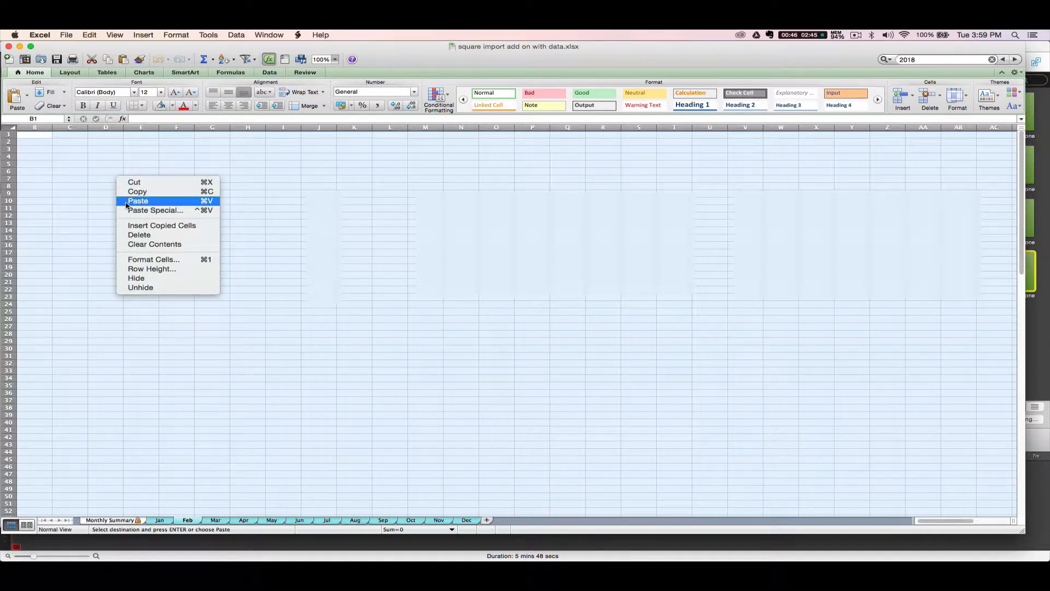
{"action": "left_click", "coordinate": [137, 201]}
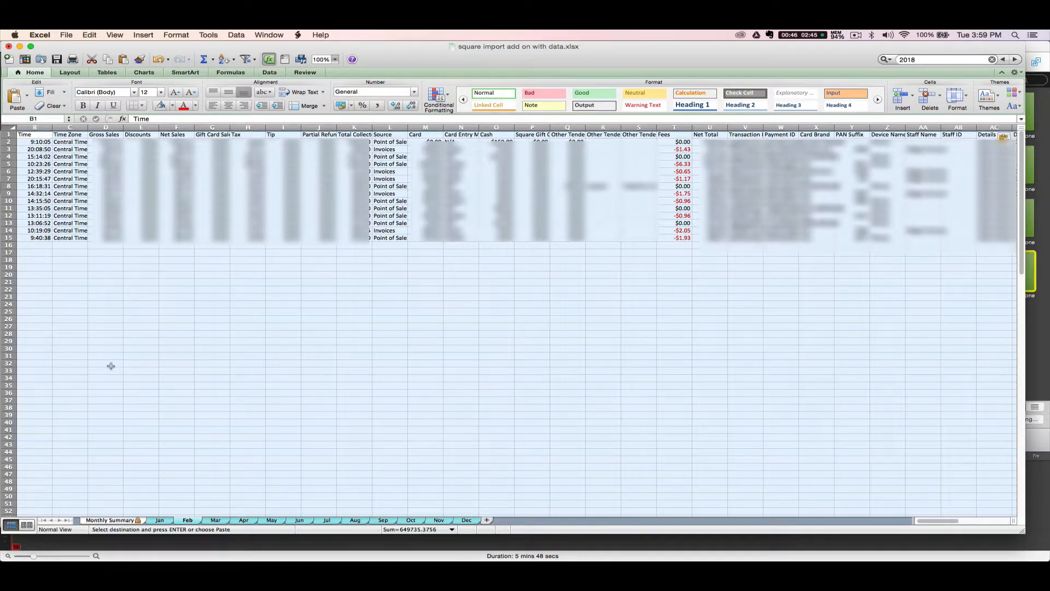
{"action": "left_click", "coordinate": [106, 363]}
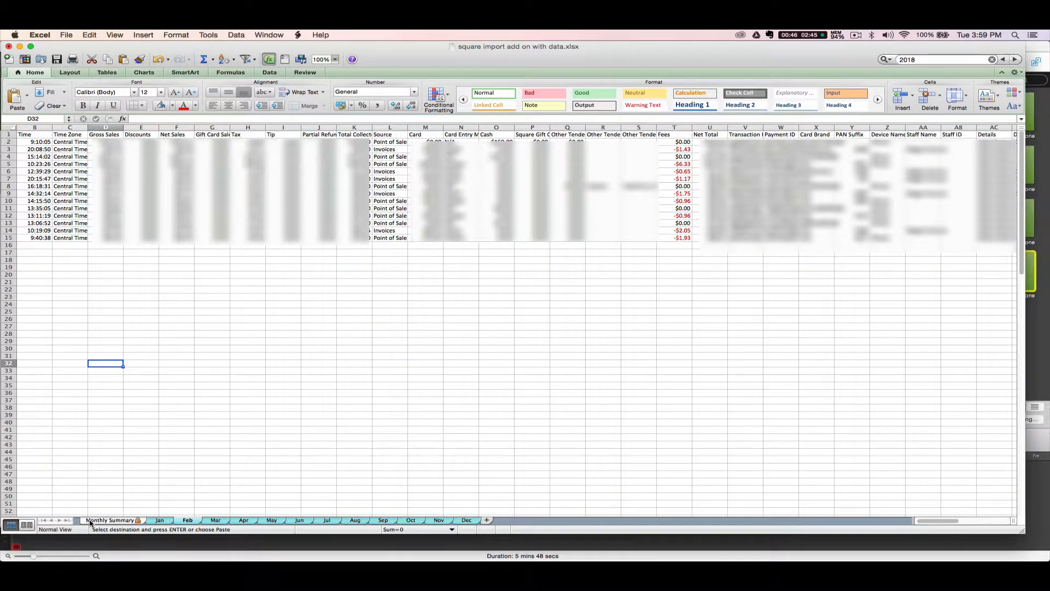
Step: Review February figures on Monthly Summary, then switch to the Jan transactions sheet
{"action": "left_click", "coordinate": [109, 519]}
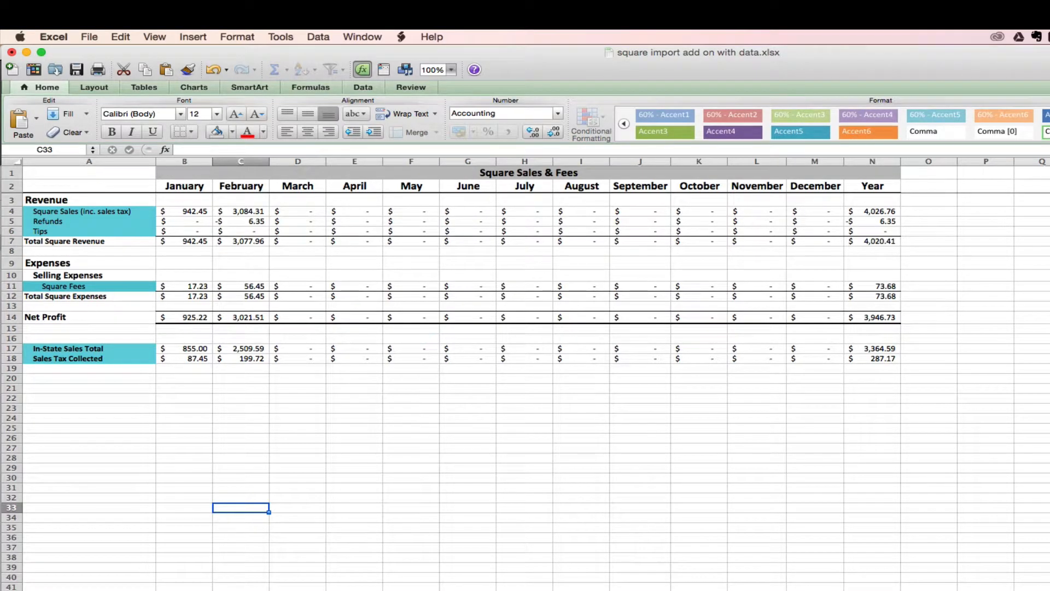
{"action": "mouse_move", "coordinate": [65, 374]}
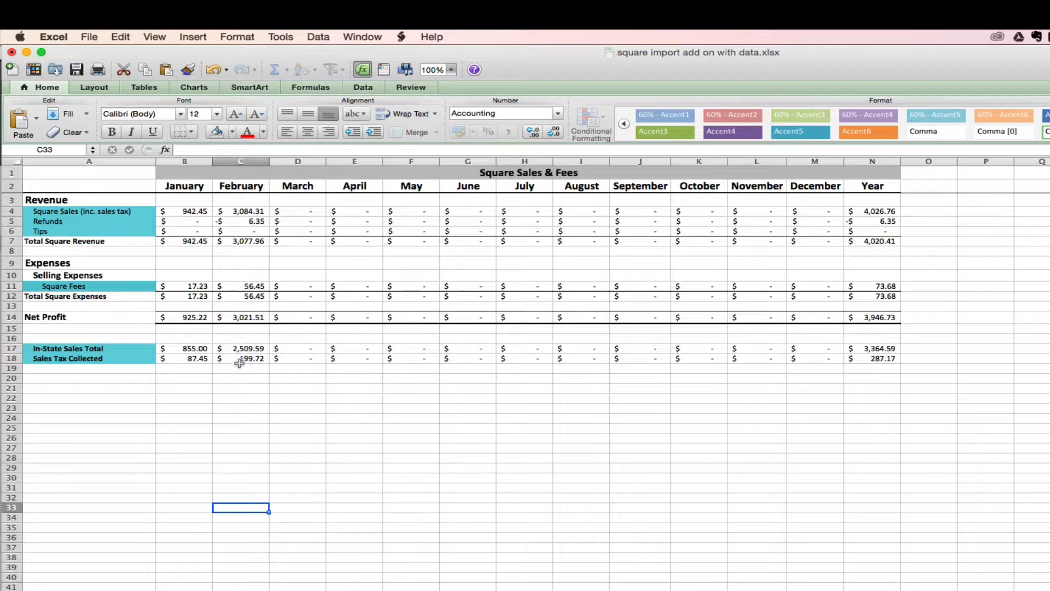
{"action": "mouse_move", "coordinate": [204, 257]}
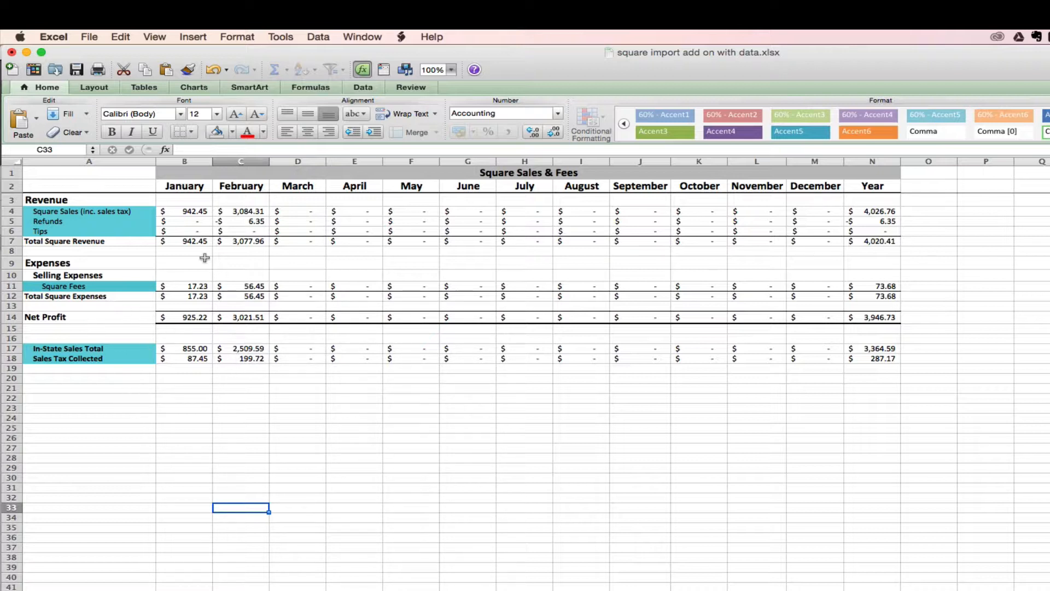
{"action": "mouse_move", "coordinate": [311, 400]}
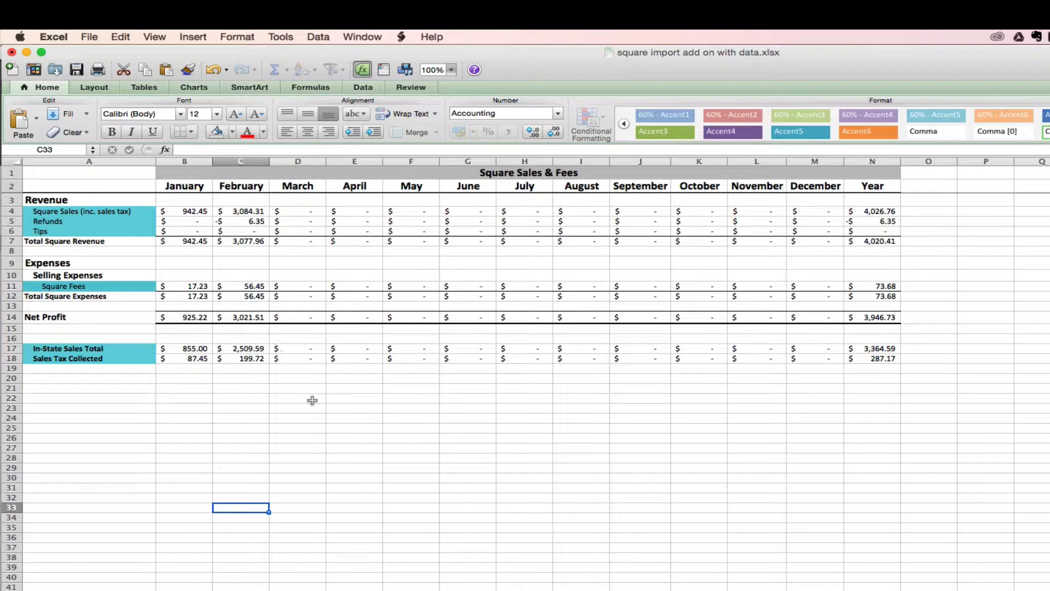
{"action": "mouse_move", "coordinate": [161, 226]}
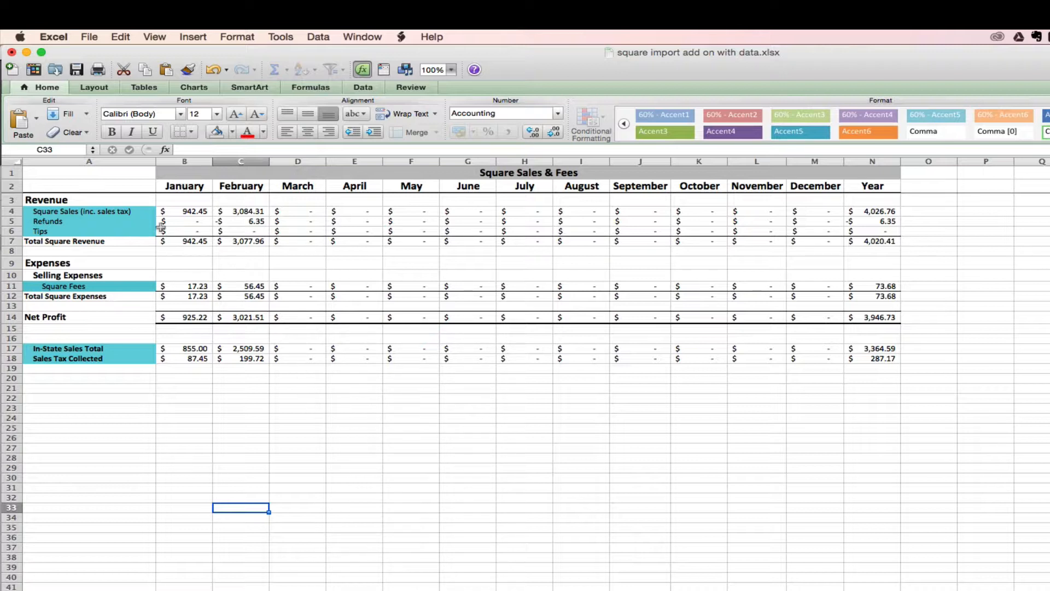
{"action": "left_click", "coordinate": [160, 520]}
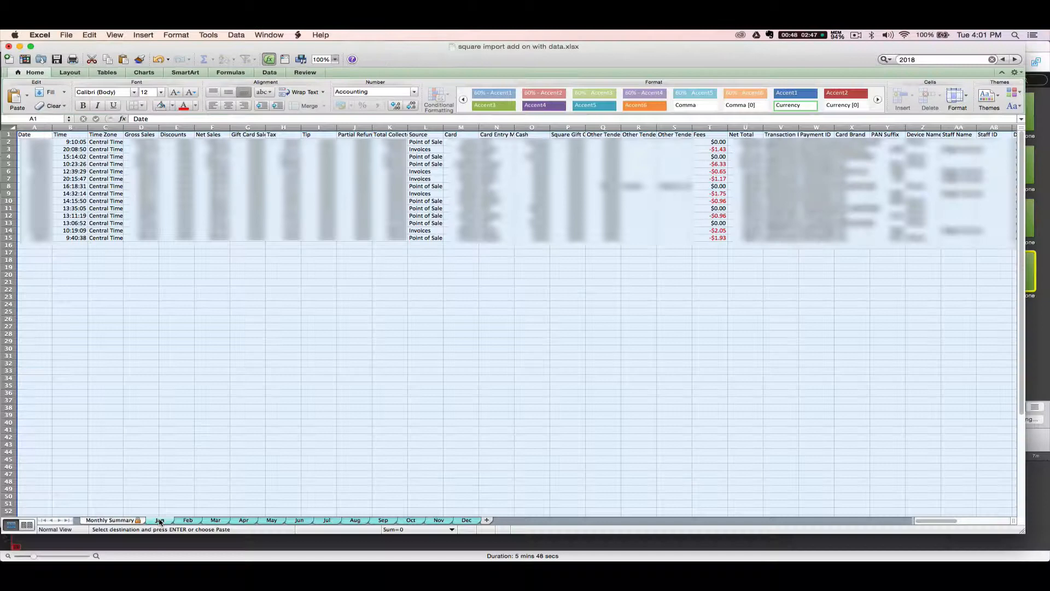
{"action": "left_click", "coordinate": [141, 133]}
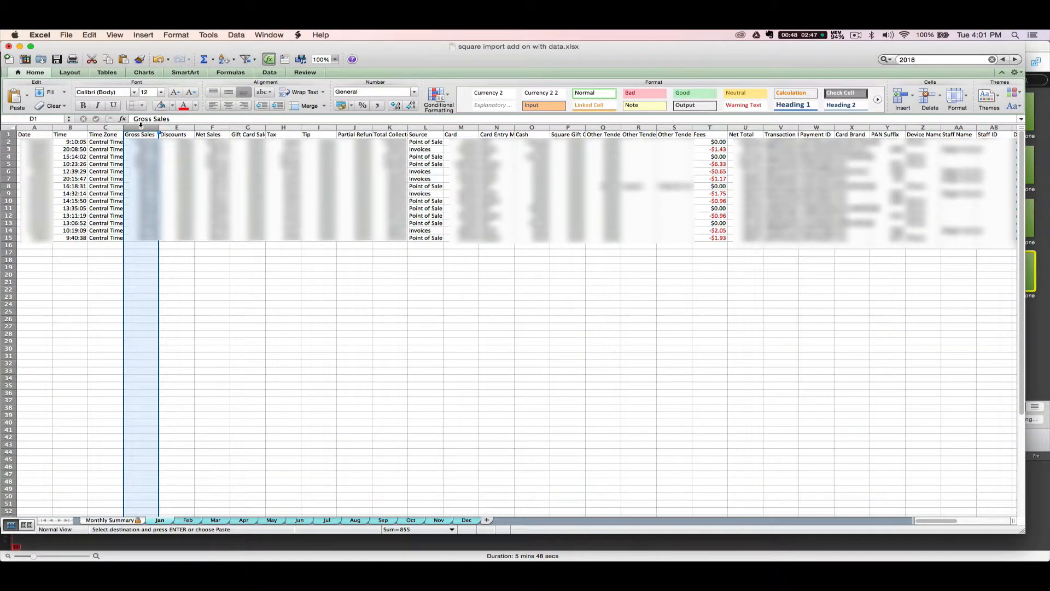
{"action": "left_click", "coordinate": [177, 133]}
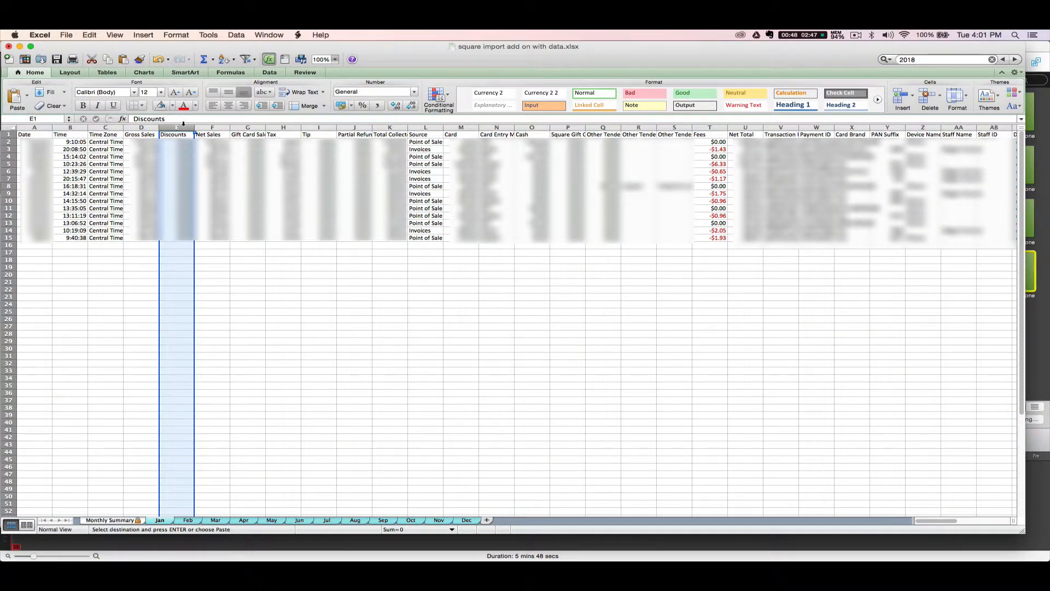
{"action": "left_click", "coordinate": [282, 133]}
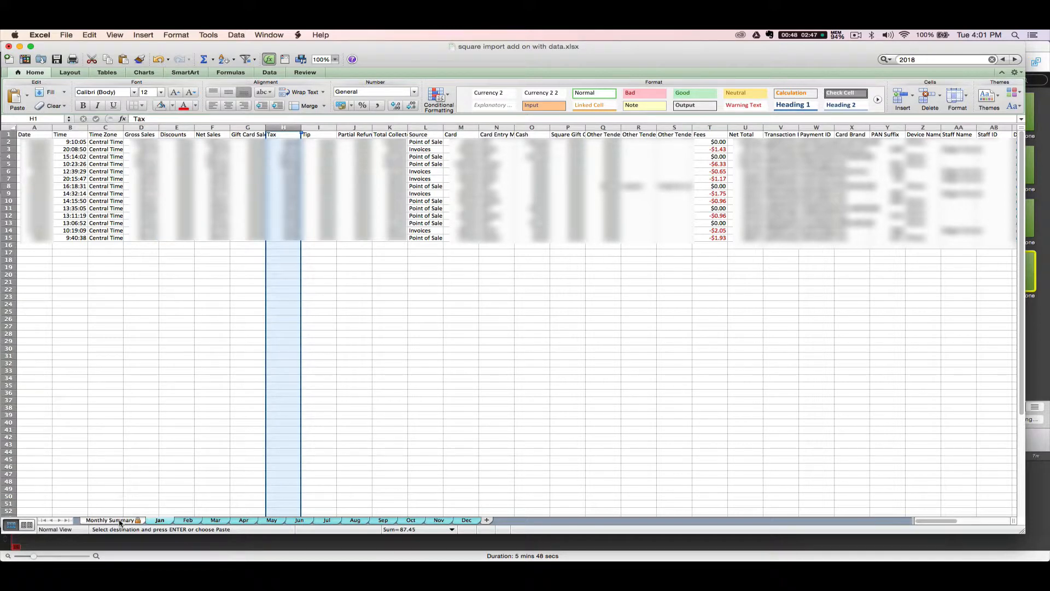
{"action": "left_click", "coordinate": [110, 519]}
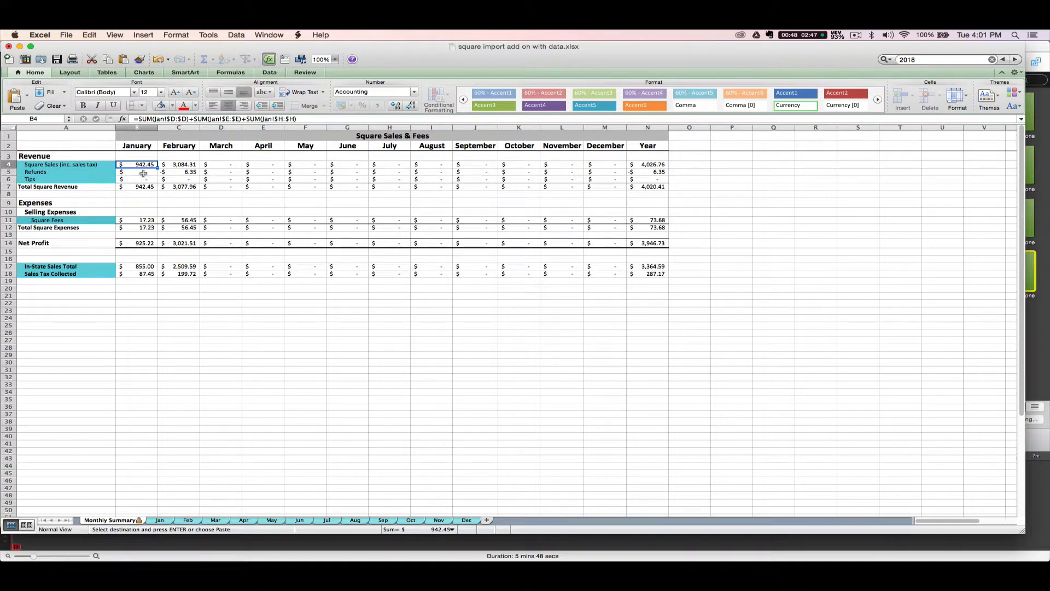
{"action": "left_click", "coordinate": [137, 171]}
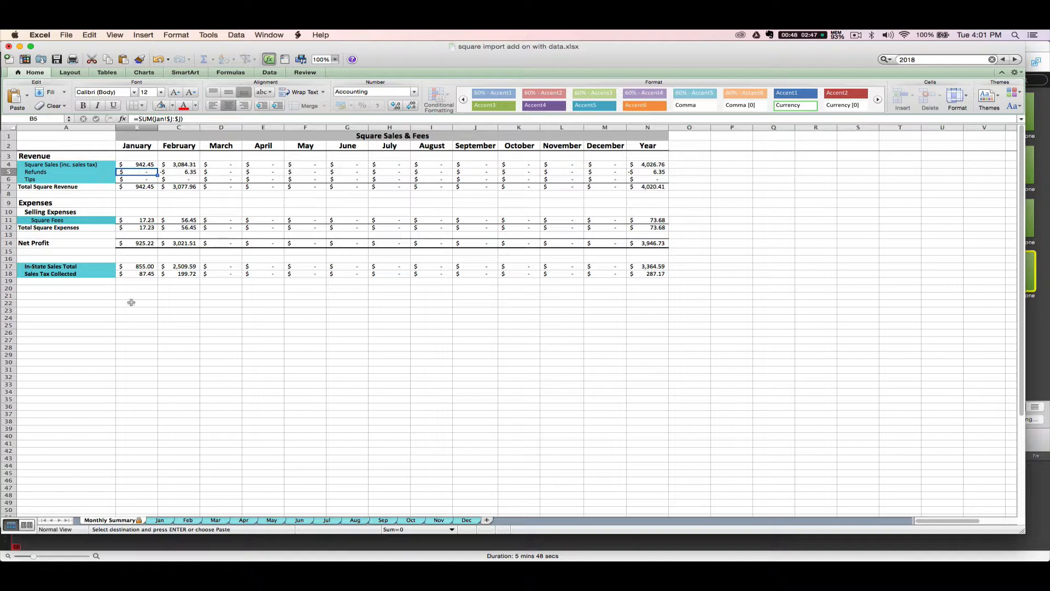
{"action": "left_click", "coordinate": [159, 519]}
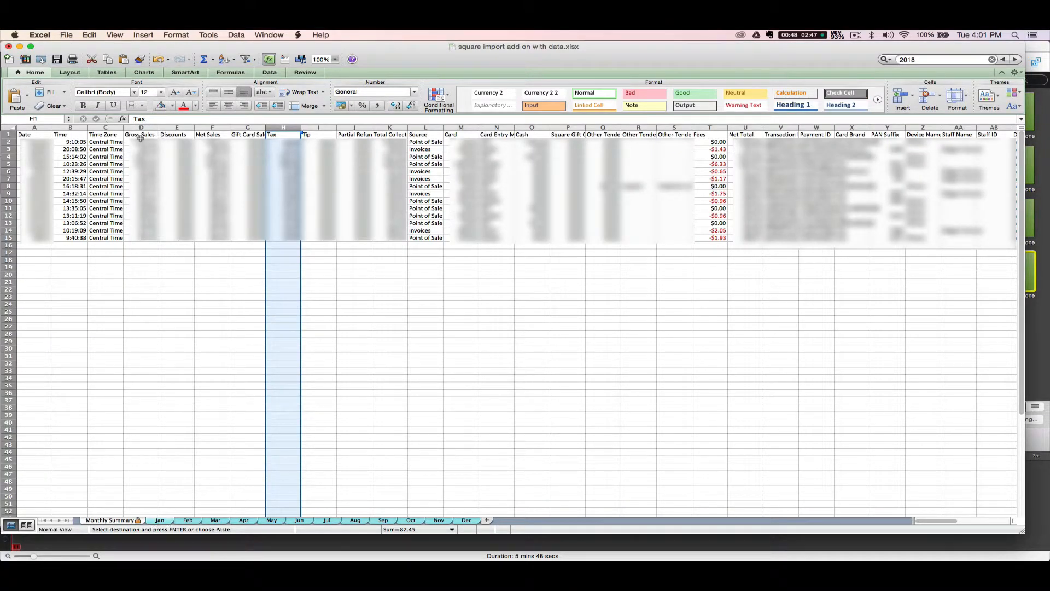
{"action": "mouse_move", "coordinate": [143, 153]}
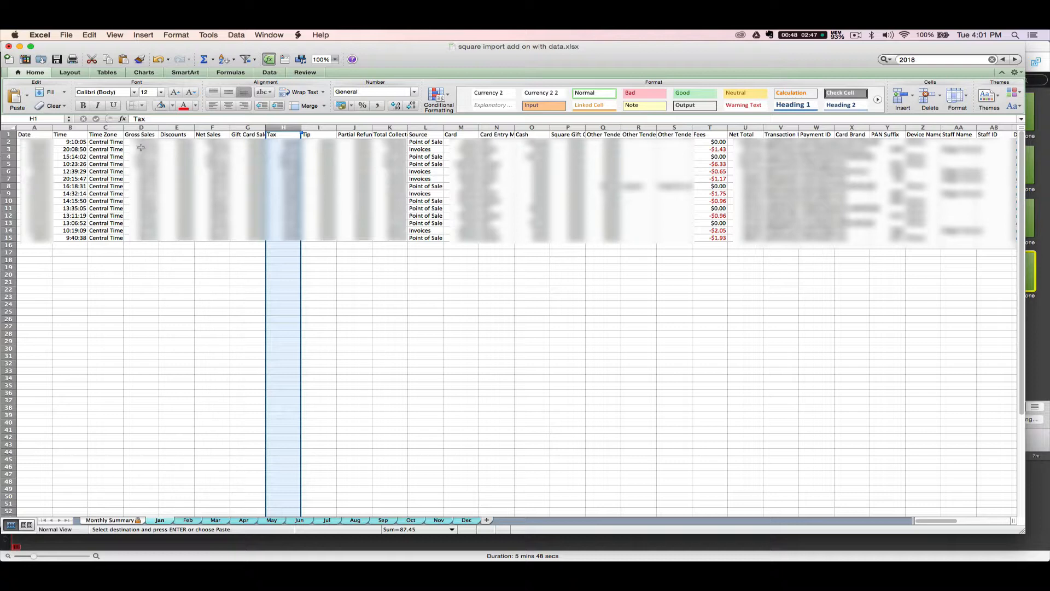
{"action": "left_click", "coordinate": [141, 178]}
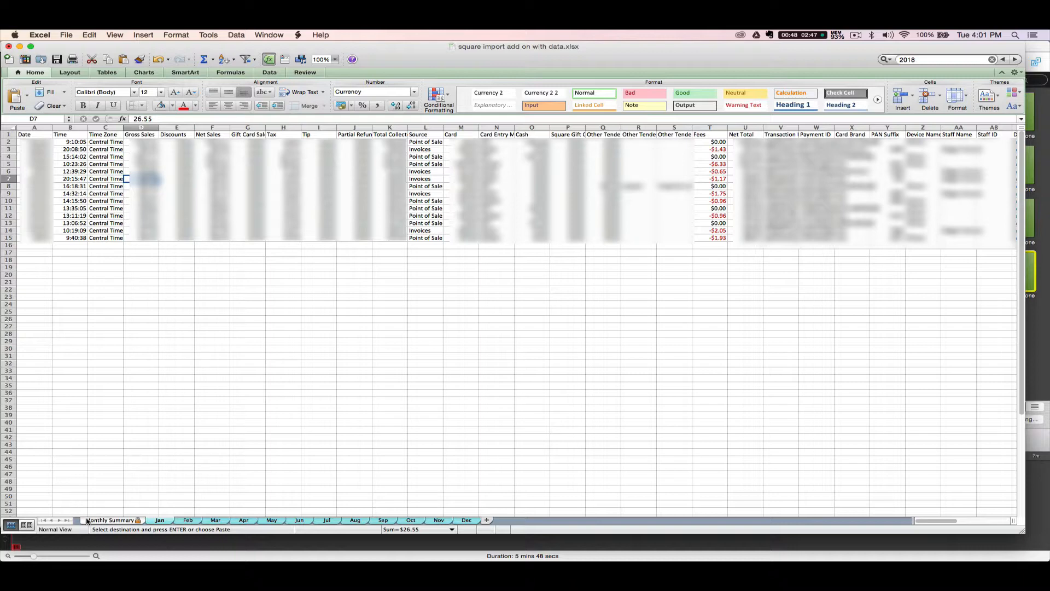
{"action": "left_click", "coordinate": [110, 520]}
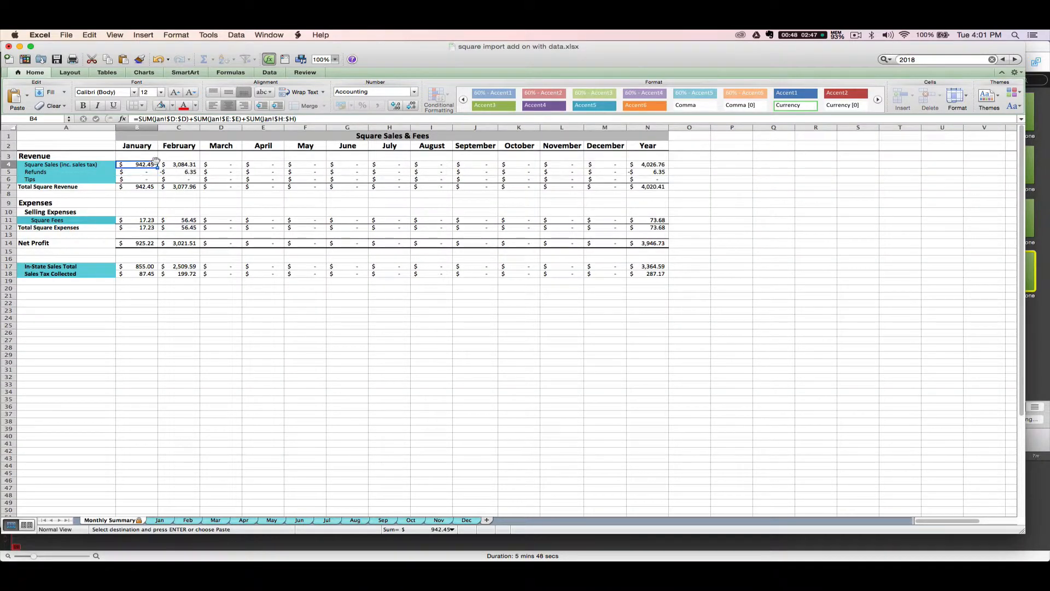
{"action": "mouse_move", "coordinate": [159, 528]}
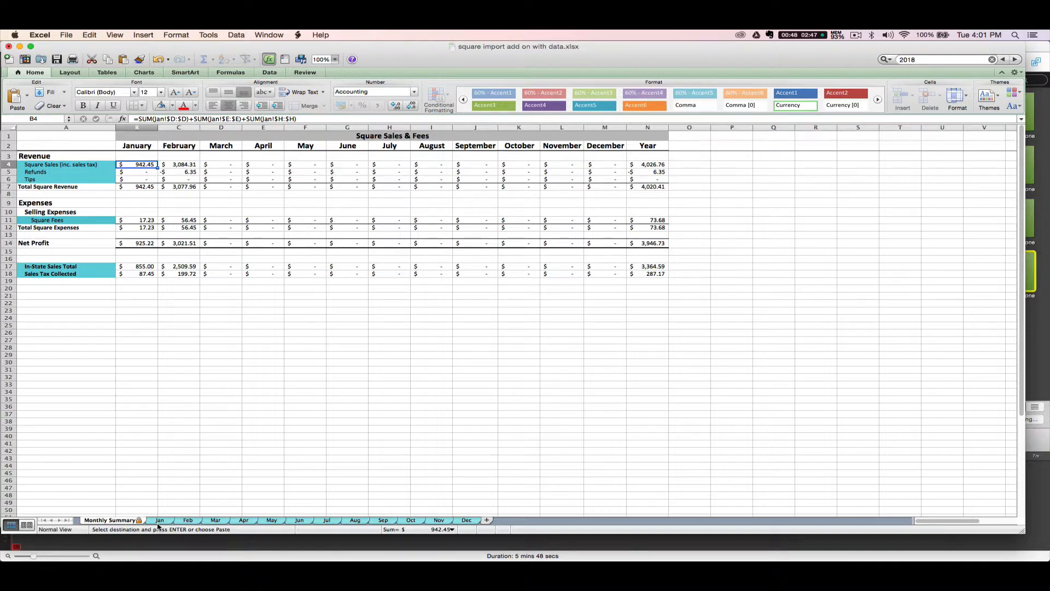
{"action": "left_click", "coordinate": [159, 520]}
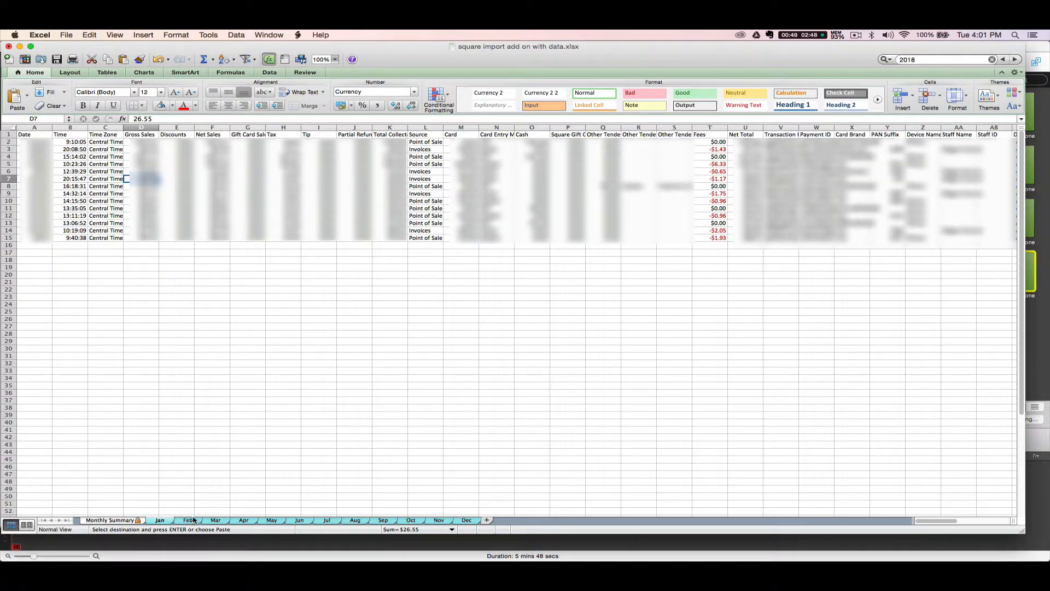
Step: Check the -6.35 February refund in J15 on the Feb sheet, then return to Monthly Summary
{"action": "left_click", "coordinate": [189, 520]}
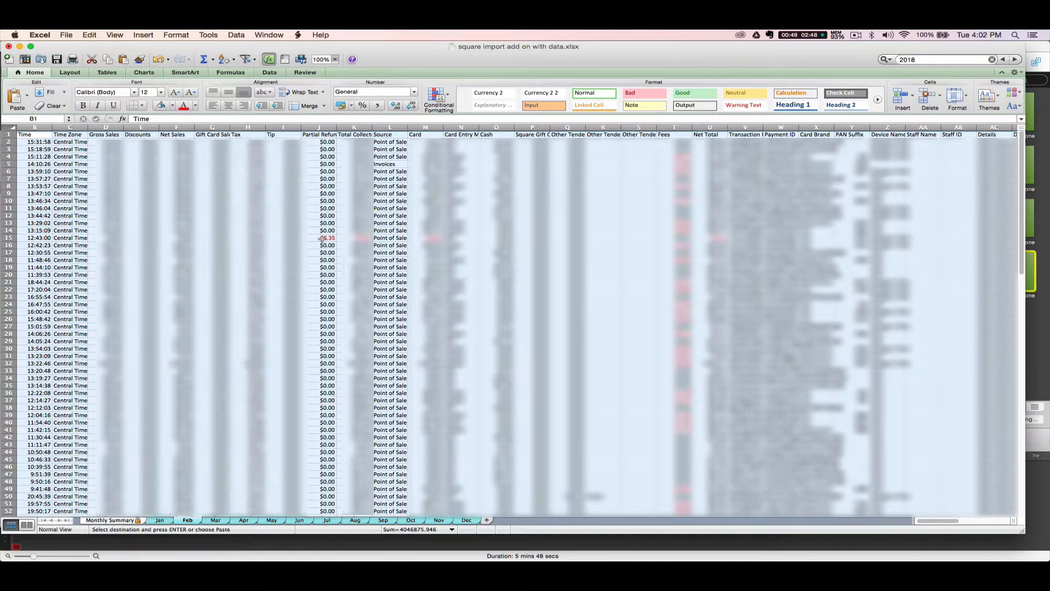
{"action": "left_click", "coordinate": [327, 238]}
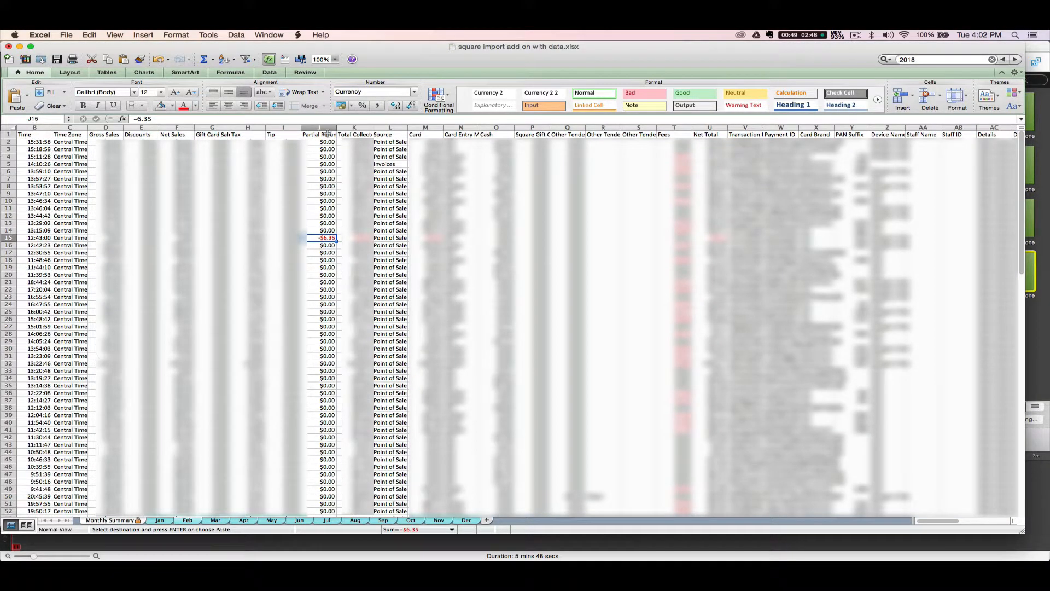
{"action": "mouse_move", "coordinate": [316, 289]}
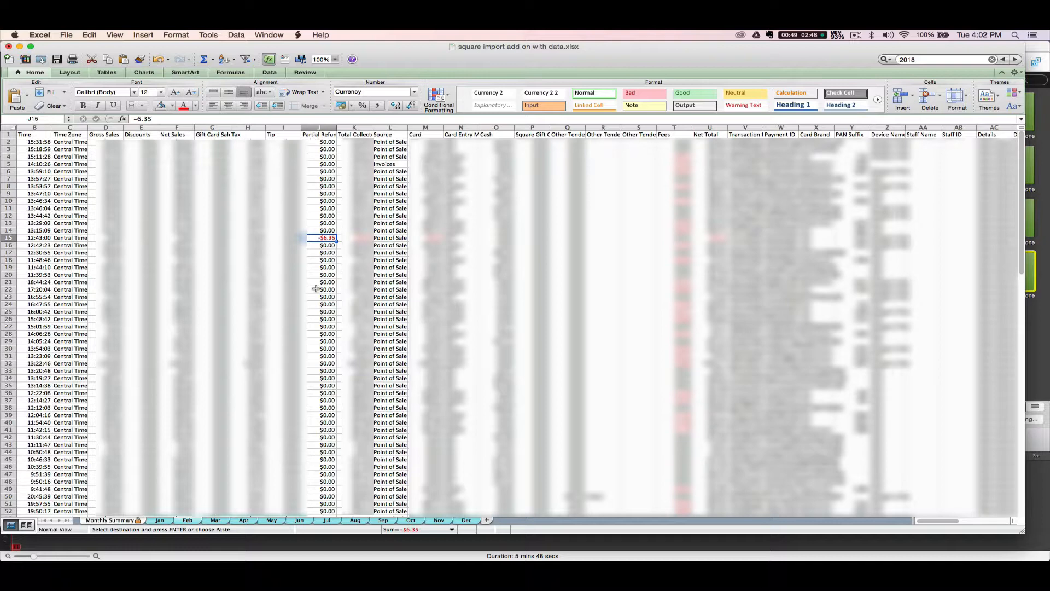
{"action": "mouse_move", "coordinate": [308, 326]}
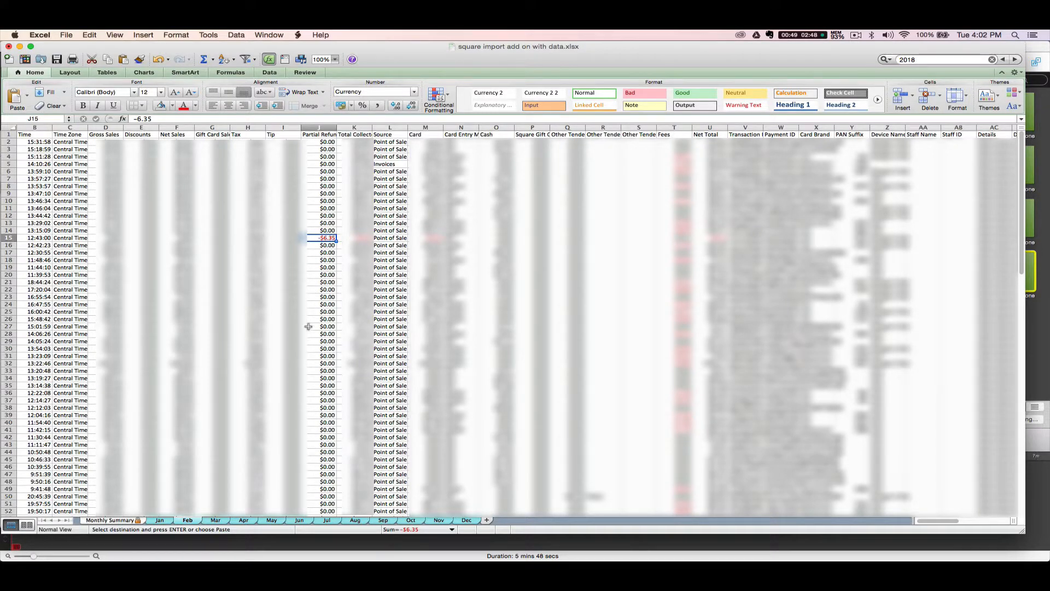
{"action": "left_click", "coordinate": [111, 519]}
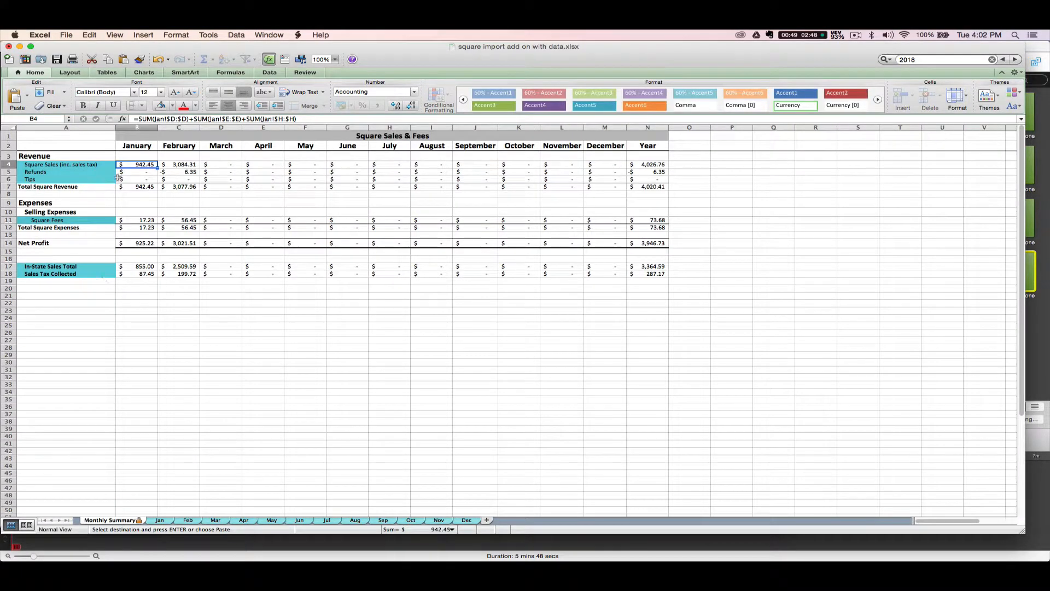
Step: Inspect the February Refunds, Square Sales and January Refunds formulas on the summary
{"action": "left_click", "coordinate": [178, 172]}
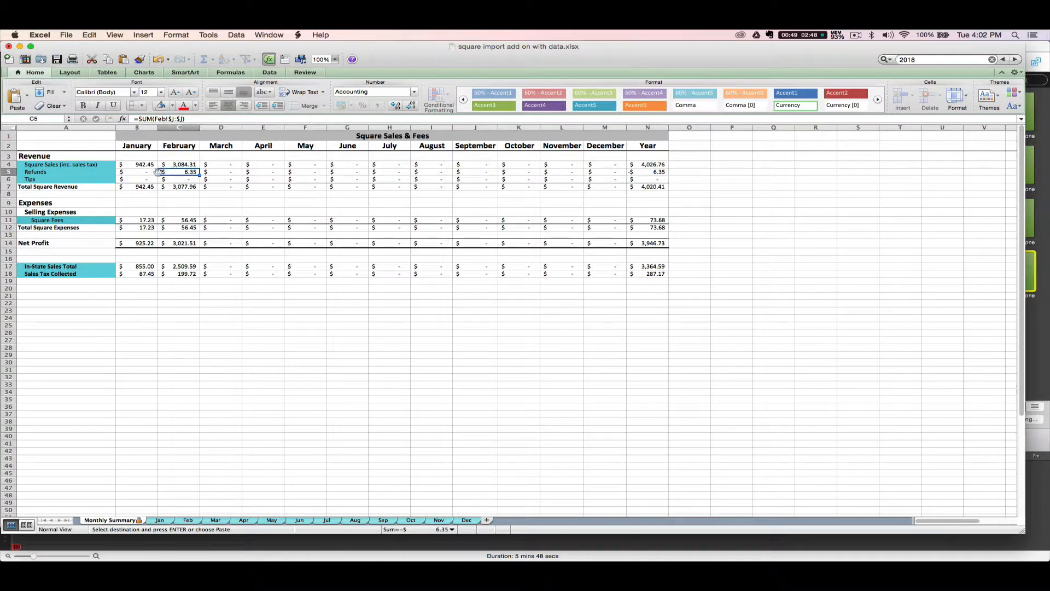
{"action": "mouse_move", "coordinate": [163, 166]}
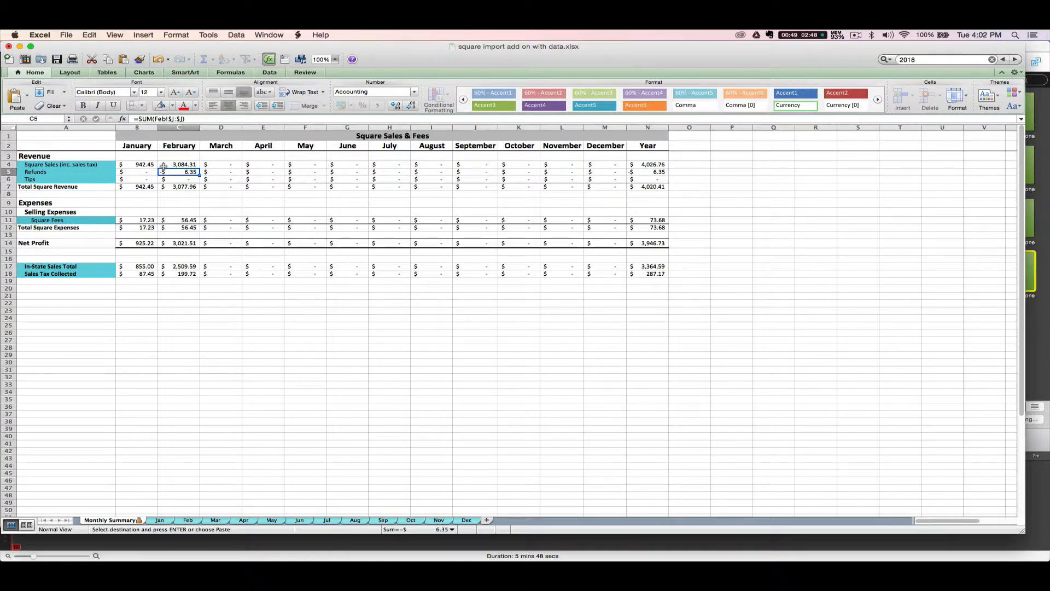
{"action": "left_click", "coordinate": [178, 164]}
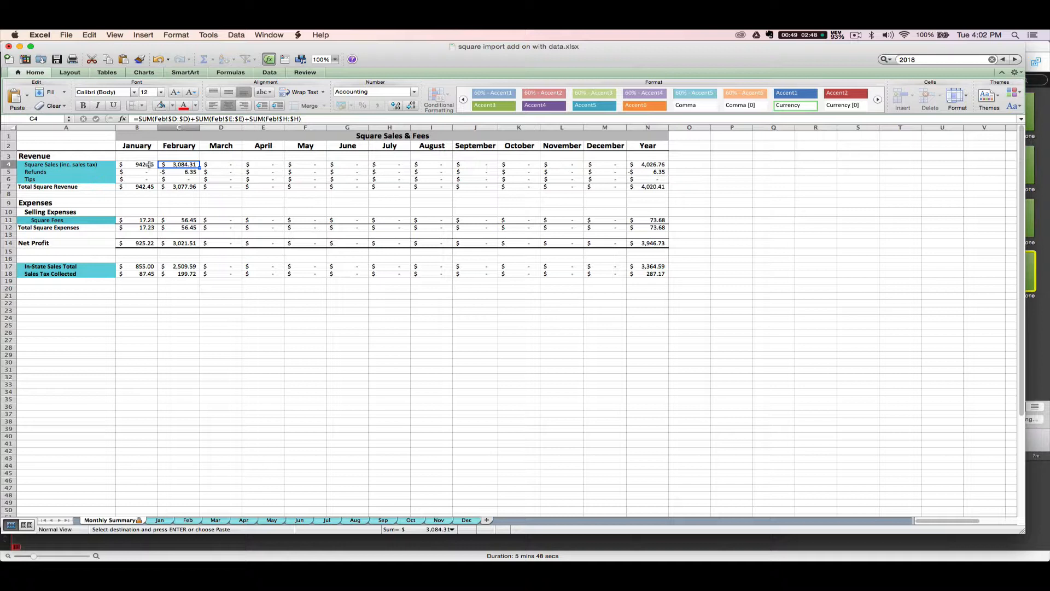
{"action": "left_click", "coordinate": [137, 172]}
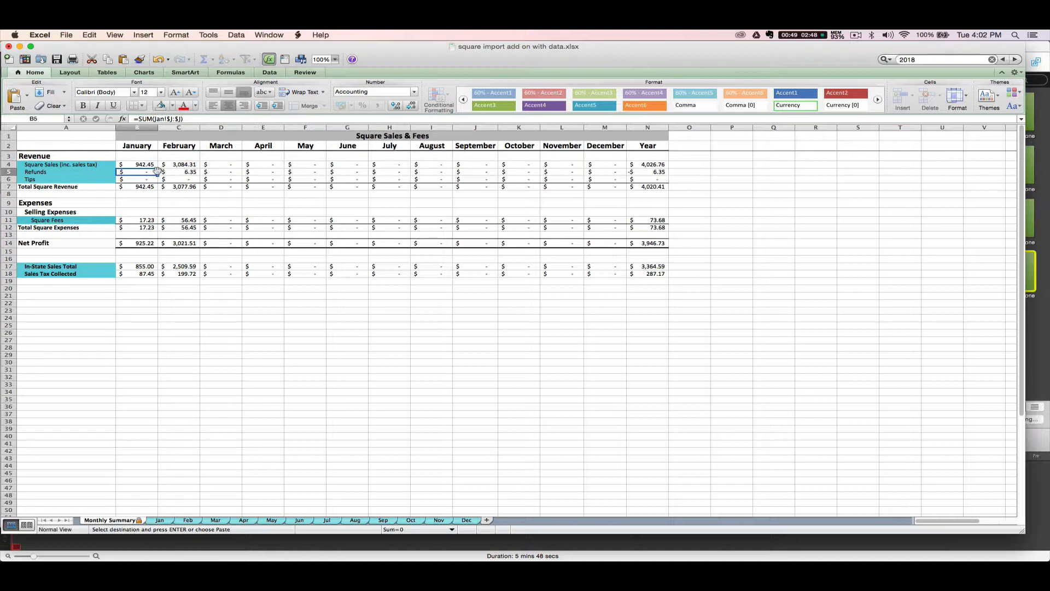
{"action": "mouse_move", "coordinate": [137, 220]}
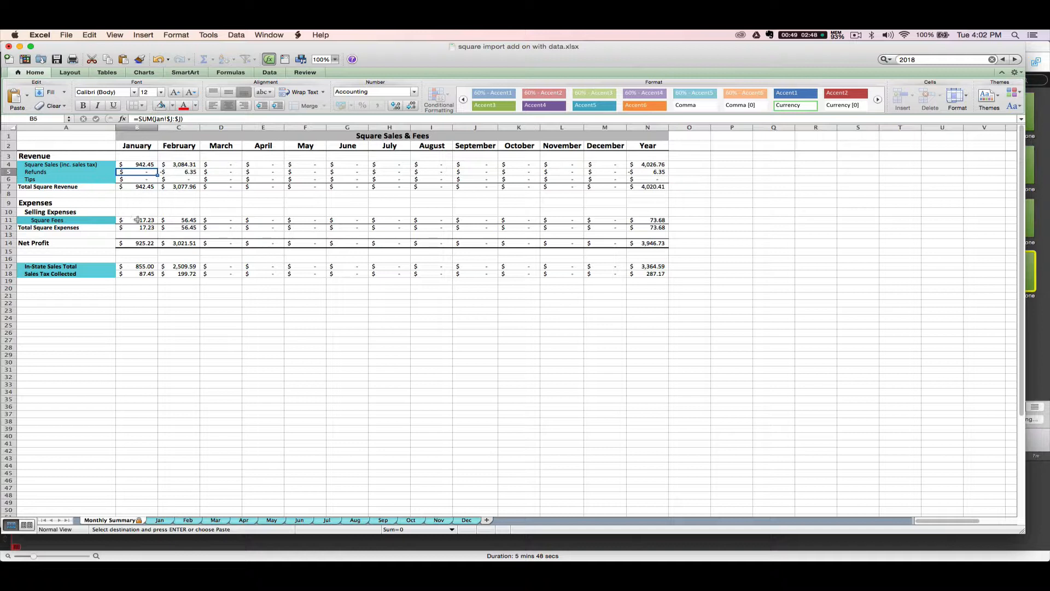
{"action": "mouse_move", "coordinate": [167, 160]}
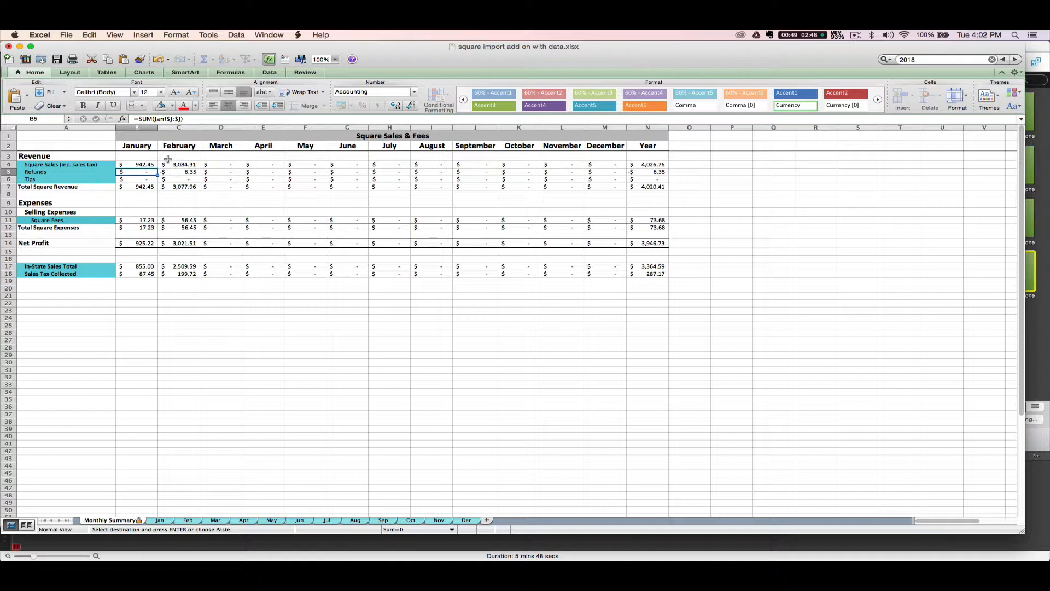
{"action": "mouse_move", "coordinate": [170, 221]}
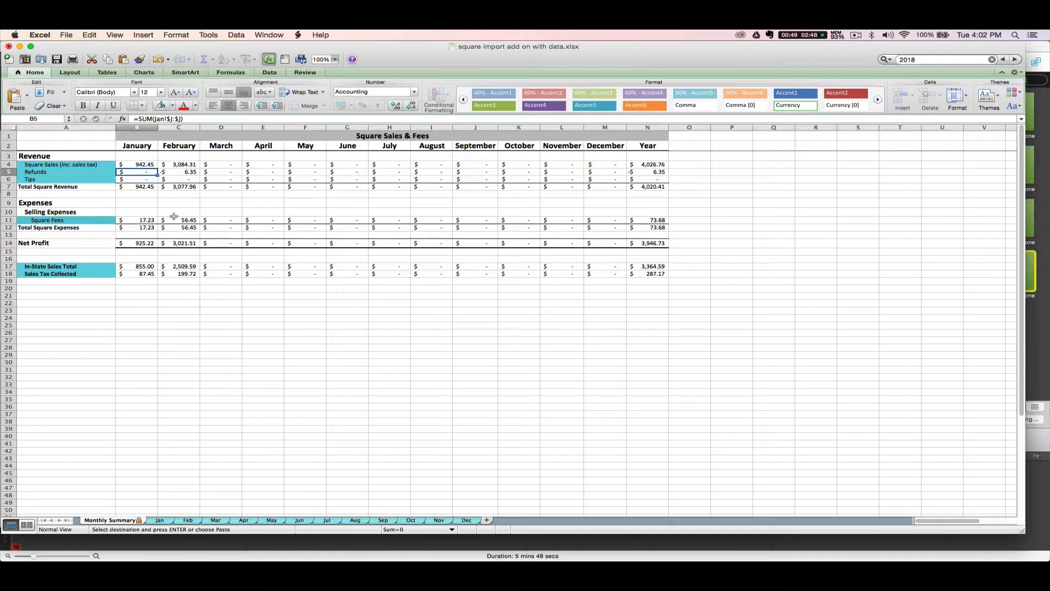
{"action": "mouse_move", "coordinate": [168, 274]}
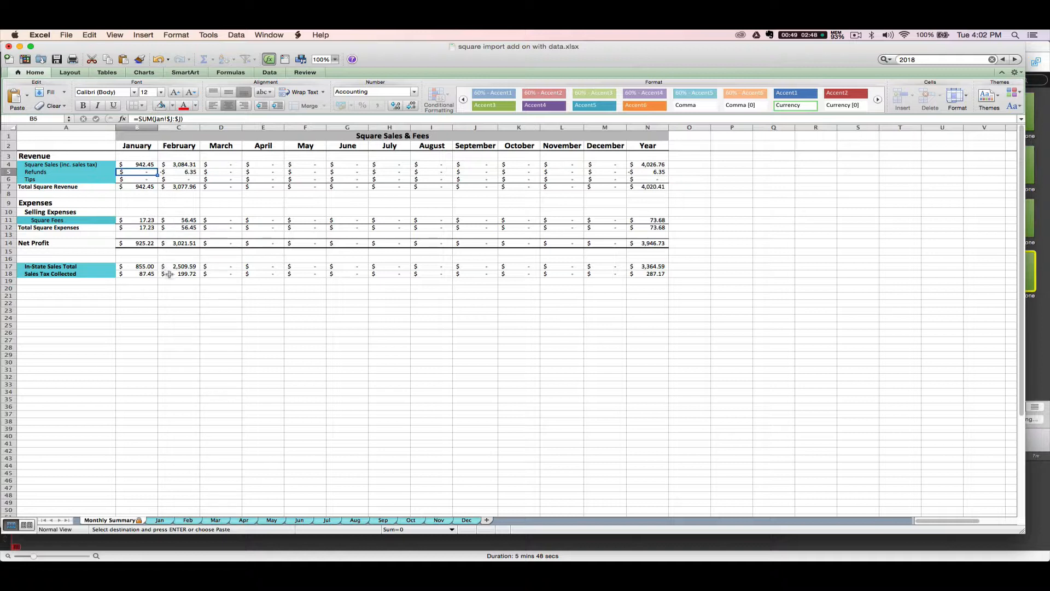
{"action": "left_click", "coordinate": [178, 273]}
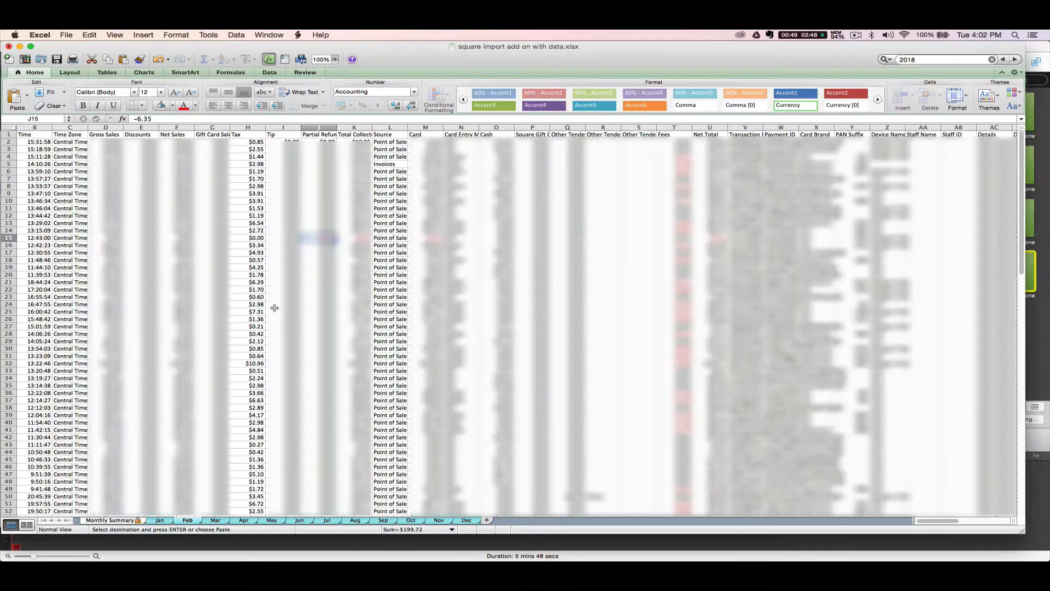
Step: Confirm the Feb Tax column total matches $199.72 Sales Tax Collected, then view Jan transactions
{"action": "left_click", "coordinate": [247, 127]}
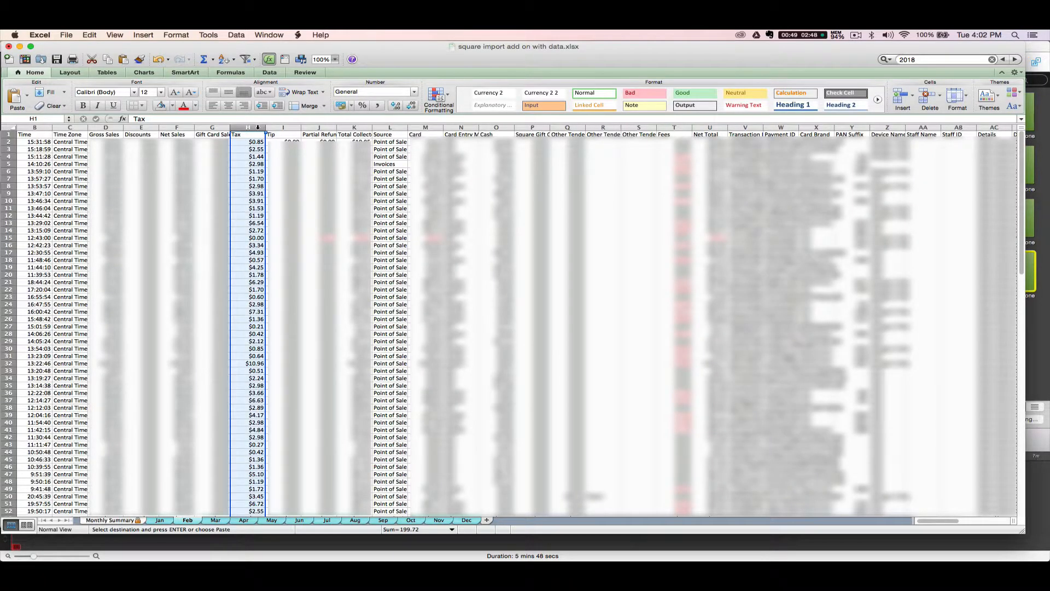
{"action": "left_click", "coordinate": [111, 520]}
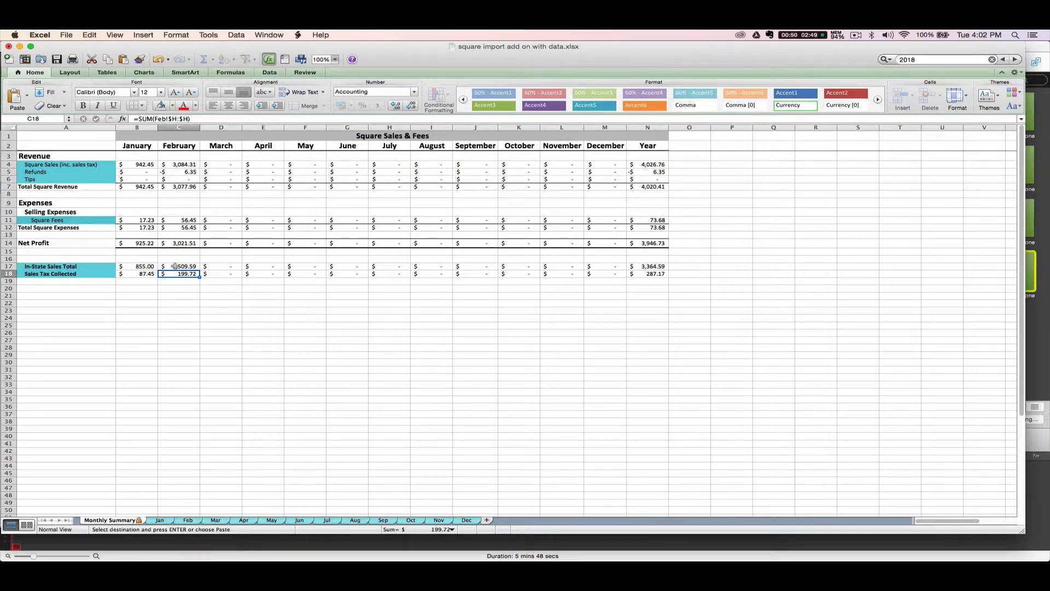
{"action": "left_click", "coordinate": [178, 266]}
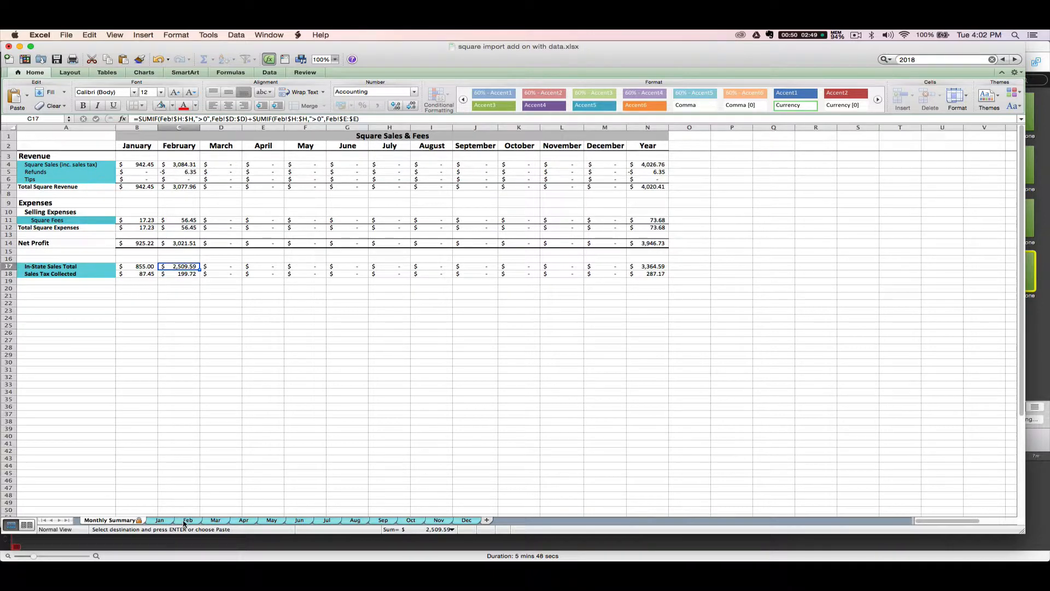
{"action": "left_click", "coordinate": [160, 519]}
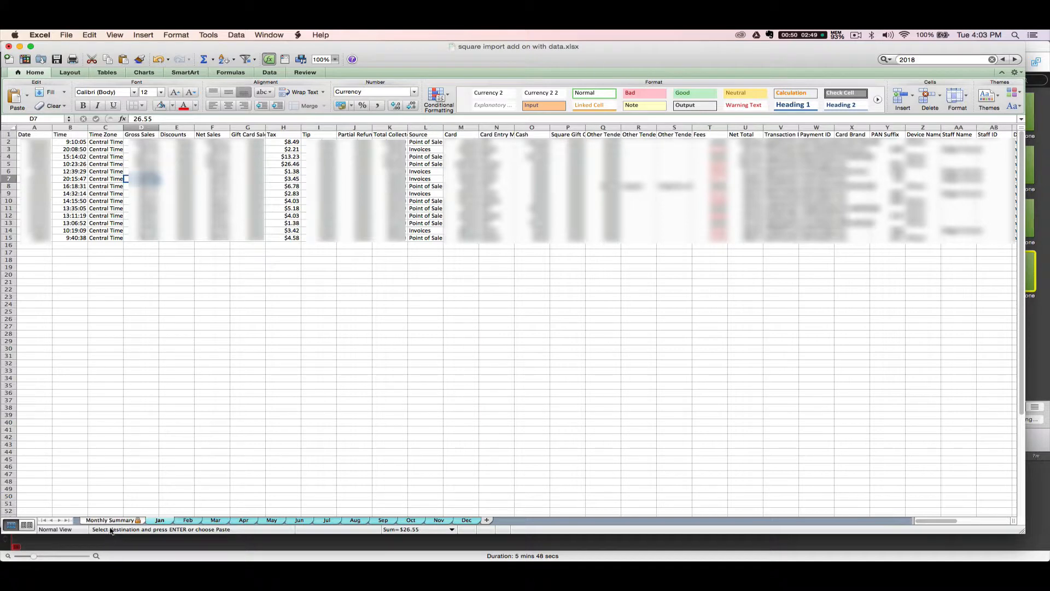
Step: Recheck January's transaction rows and return to the Monthly Summary sheet
{"action": "left_click", "coordinate": [111, 519]}
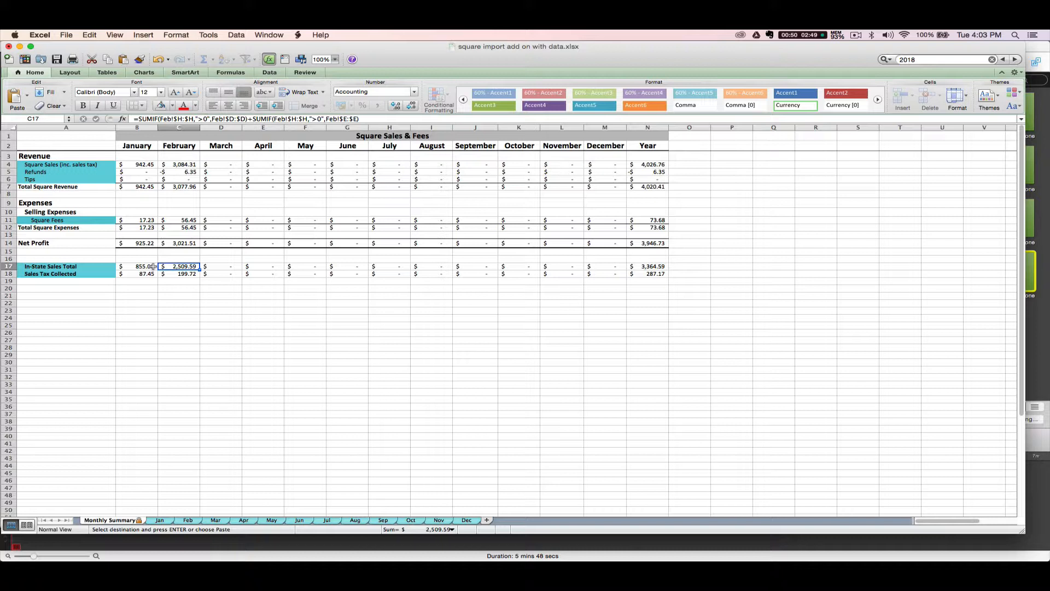
{"action": "mouse_move", "coordinate": [136, 266]}
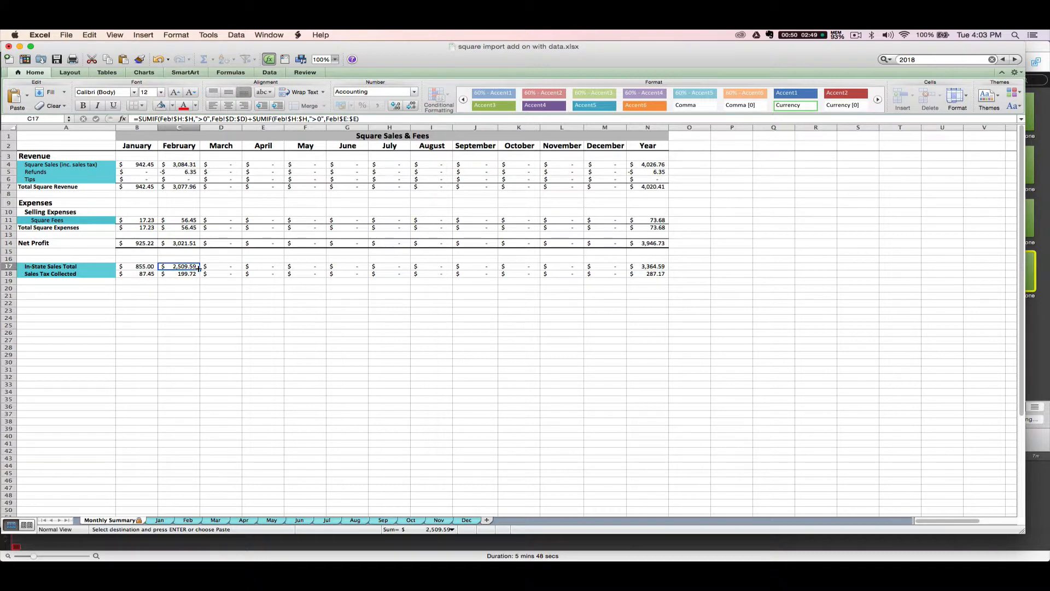
{"action": "left_click", "coordinate": [159, 520]}
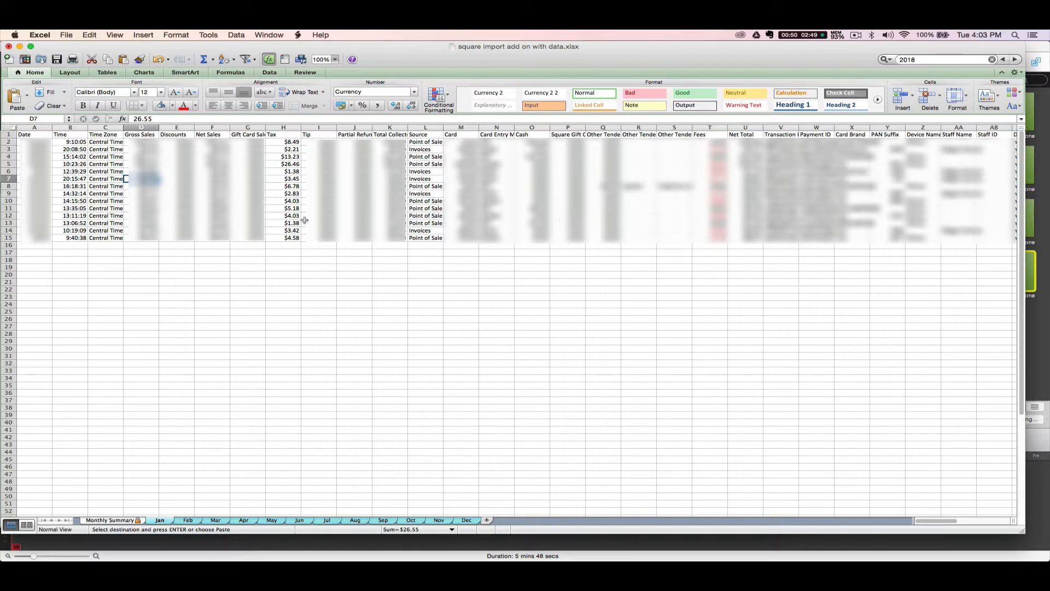
{"action": "mouse_move", "coordinate": [486, 351]}
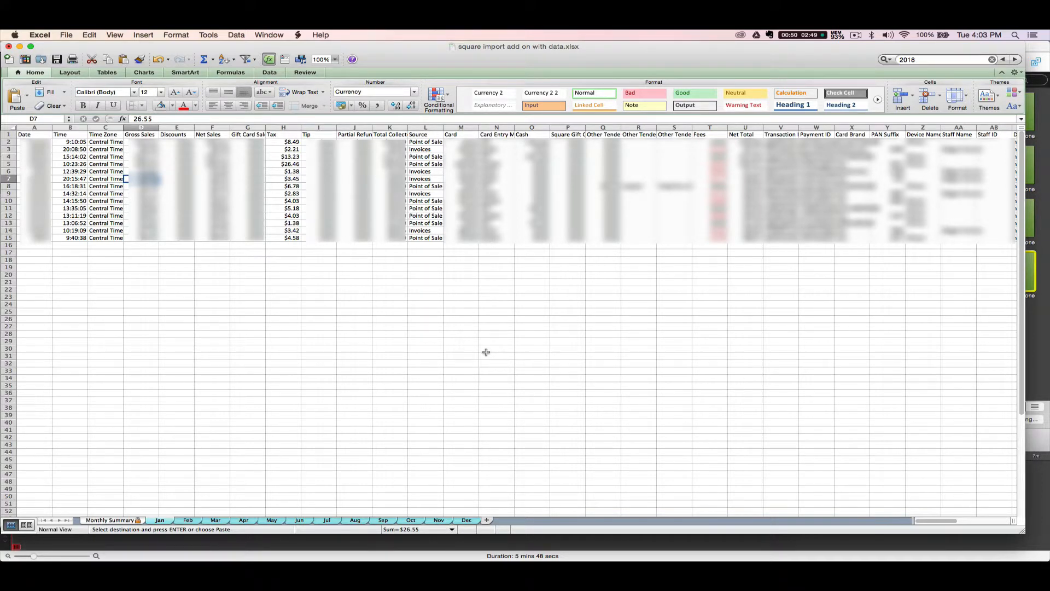
{"action": "mouse_move", "coordinate": [371, 393]}
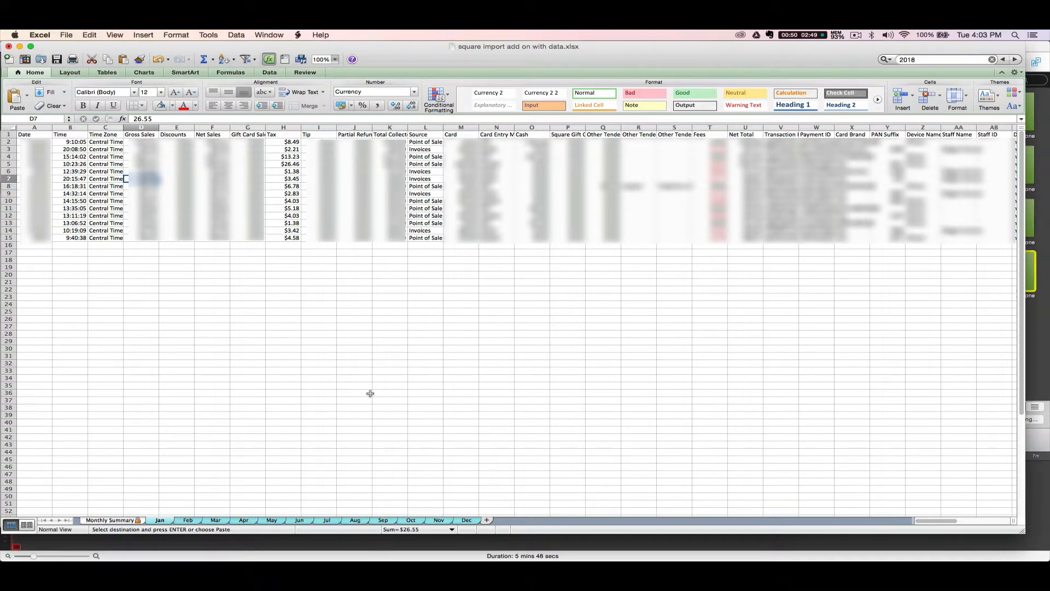
{"action": "mouse_move", "coordinate": [431, 279]}
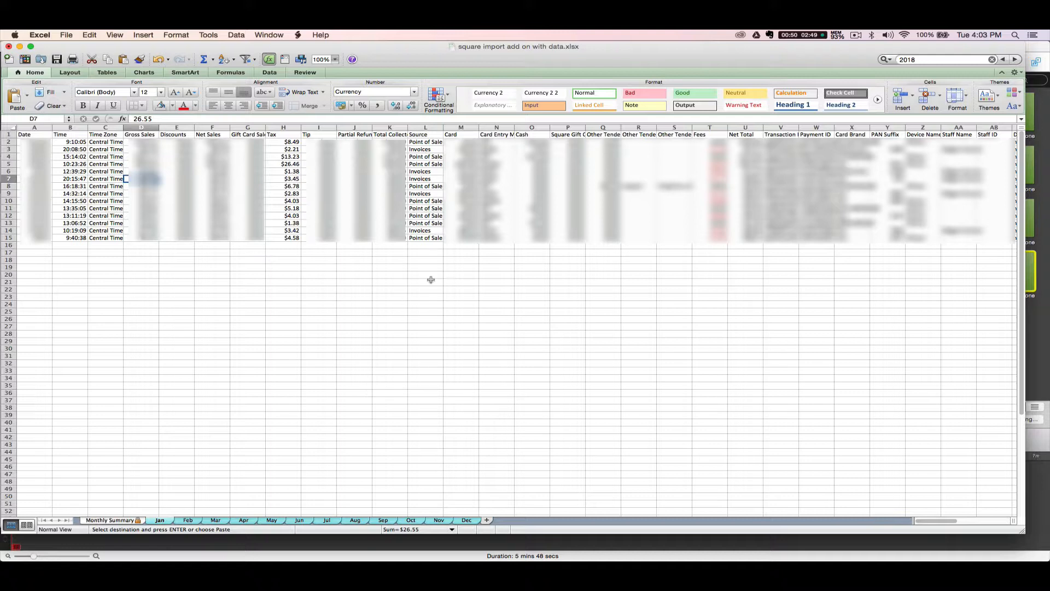
{"action": "mouse_move", "coordinate": [276, 160]}
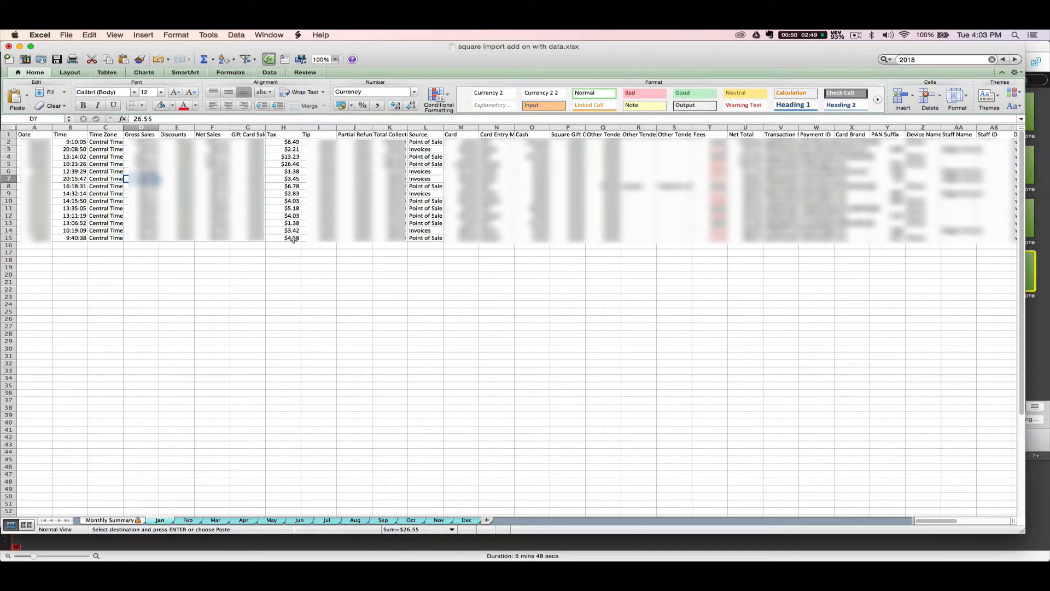
{"action": "left_click", "coordinate": [110, 520]}
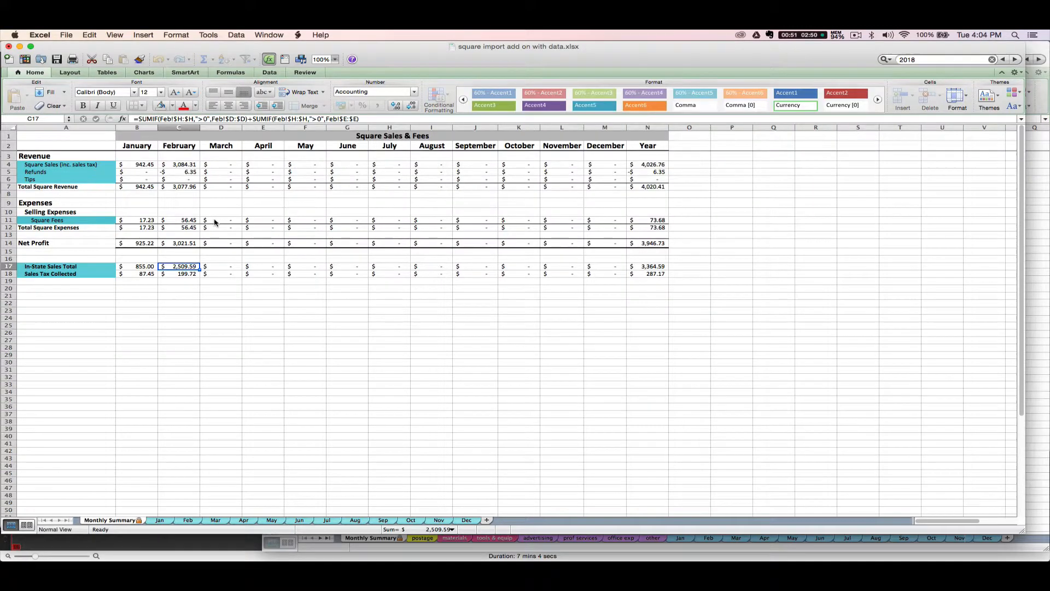
{"action": "mouse_move", "coordinate": [179, 222]}
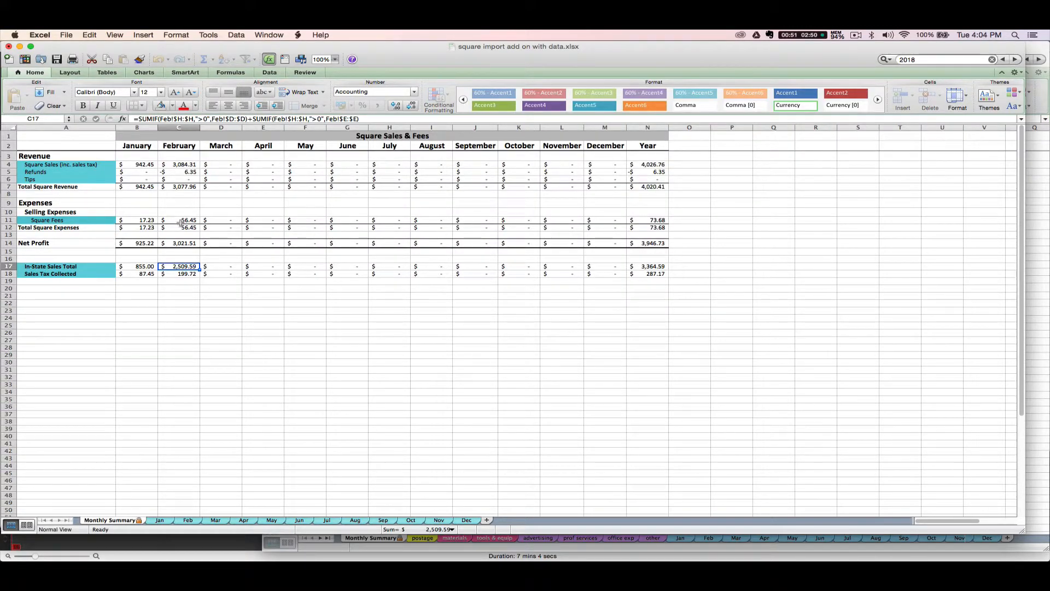
{"action": "mouse_move", "coordinate": [154, 211]}
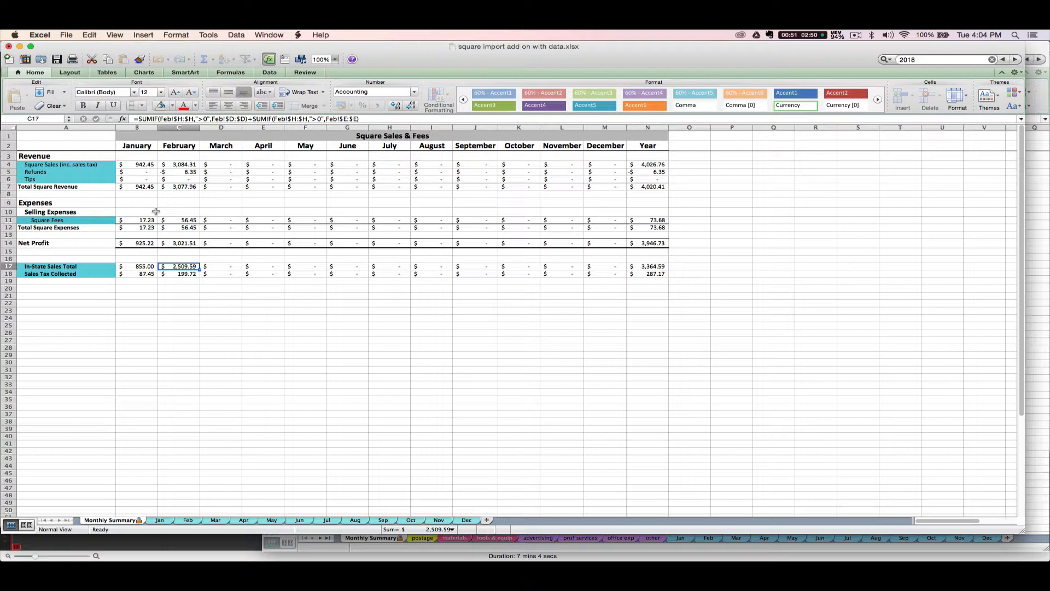
{"action": "mouse_move", "coordinate": [196, 154]}
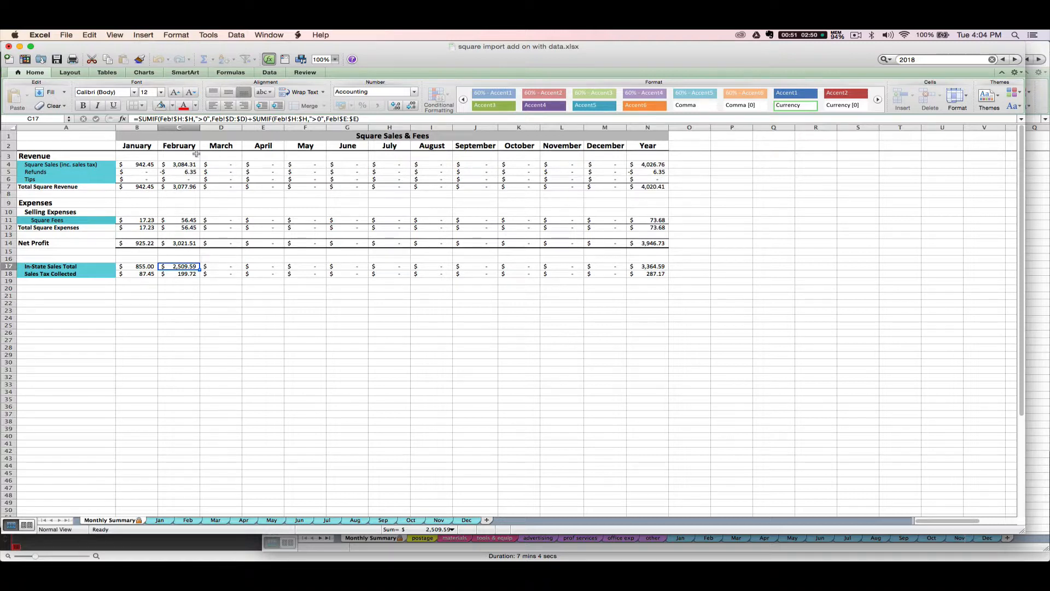
{"action": "mouse_move", "coordinate": [266, 291]}
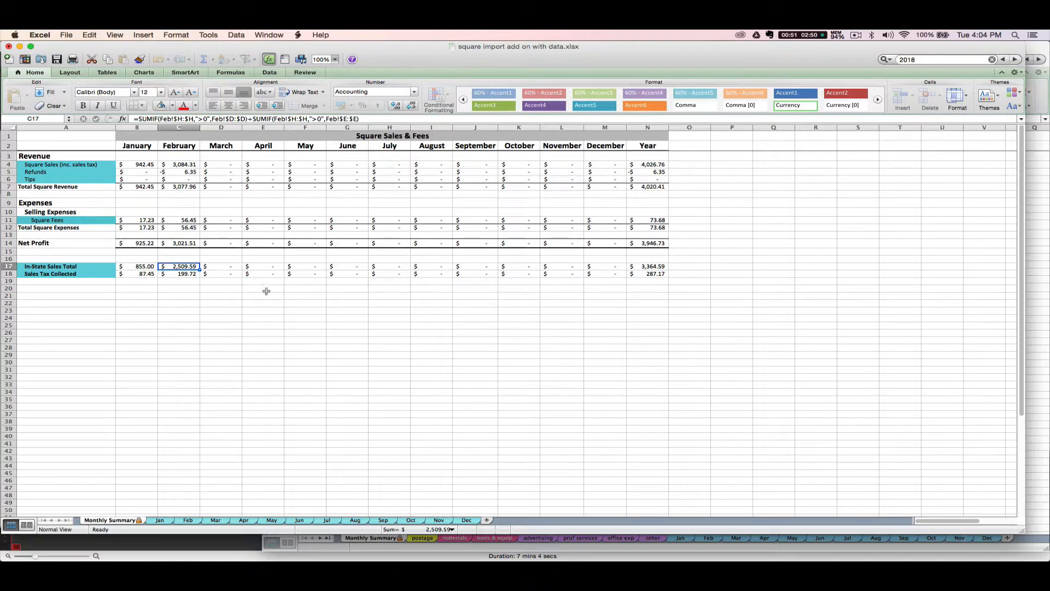
{"action": "mouse_move", "coordinate": [399, 317]}
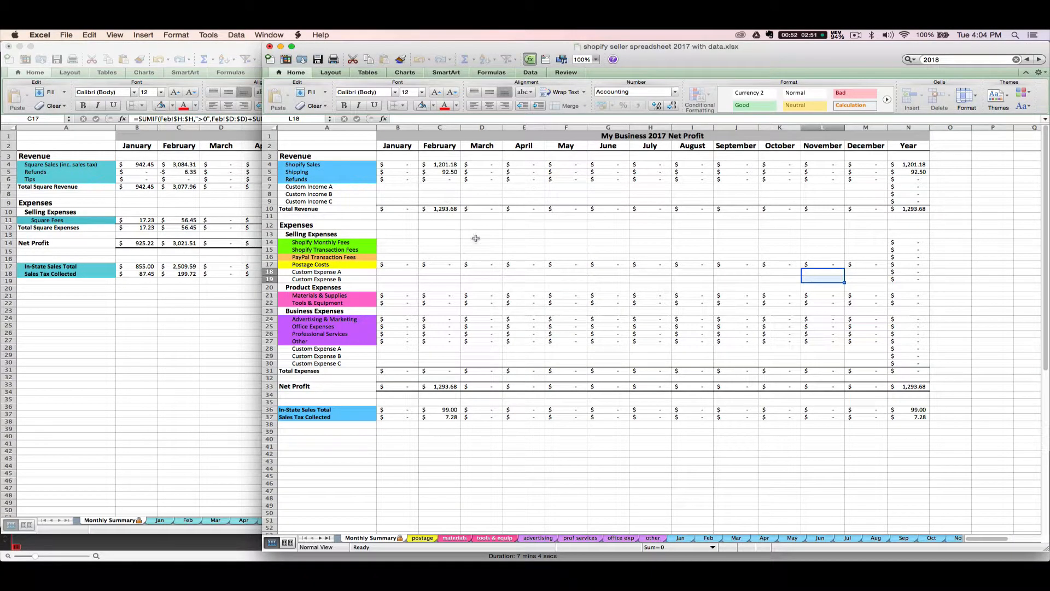
{"action": "mouse_move", "coordinate": [432, 172]}
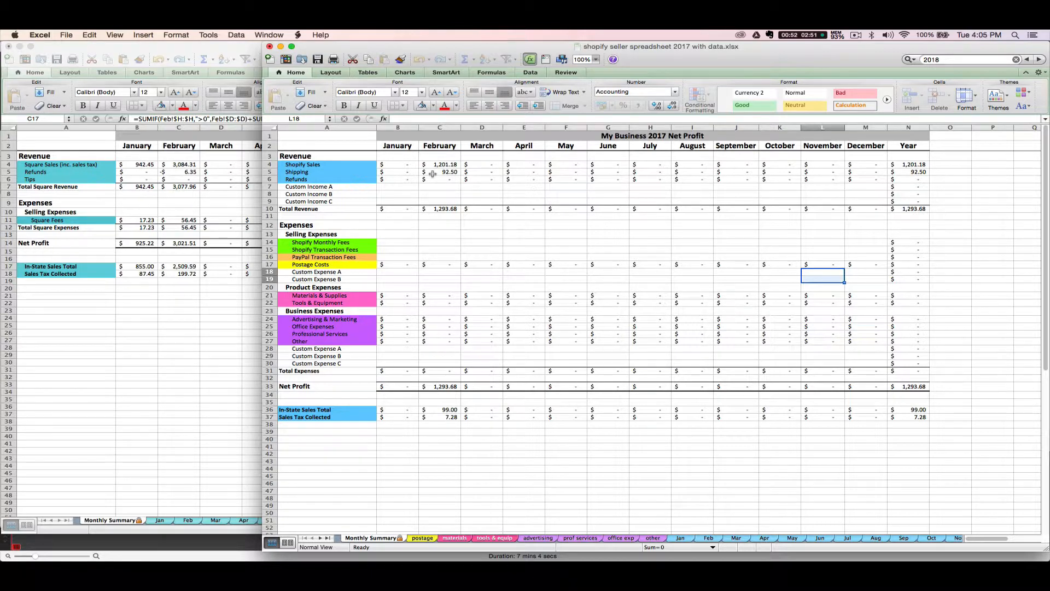
Step: Select the Custom Income A label in A7 of the Shopify Net Profit summary for renaming
{"action": "left_click", "coordinate": [308, 186]}
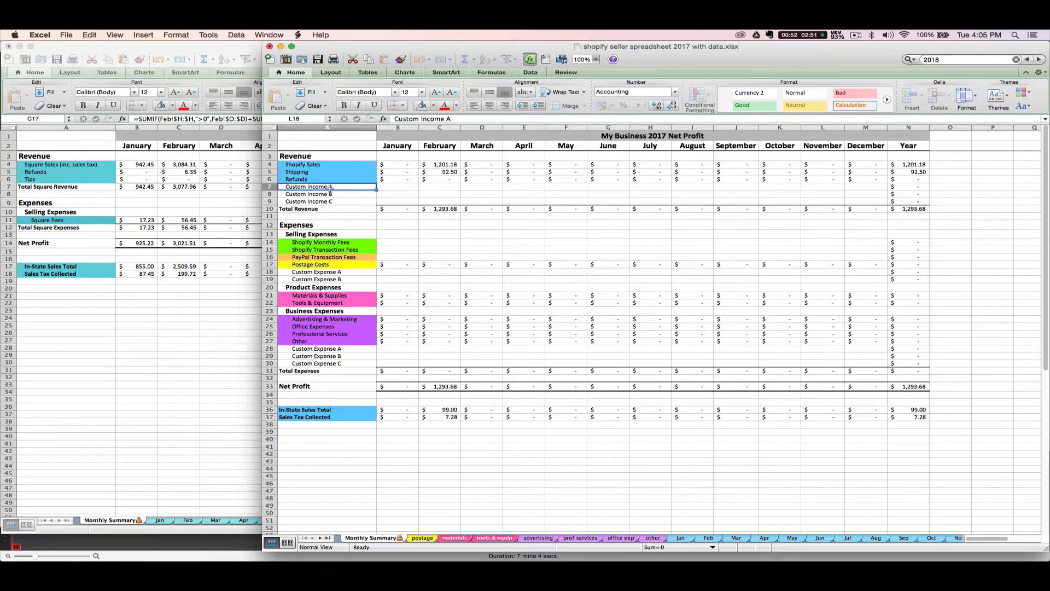
{"action": "left_click", "coordinate": [309, 186]}
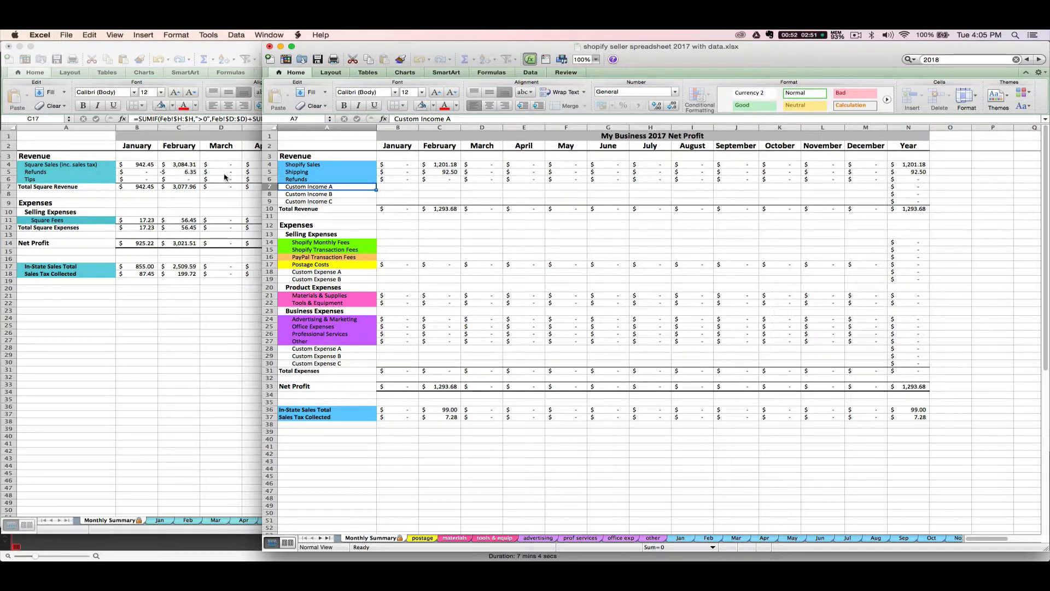
{"action": "mouse_move", "coordinate": [65, 187]}
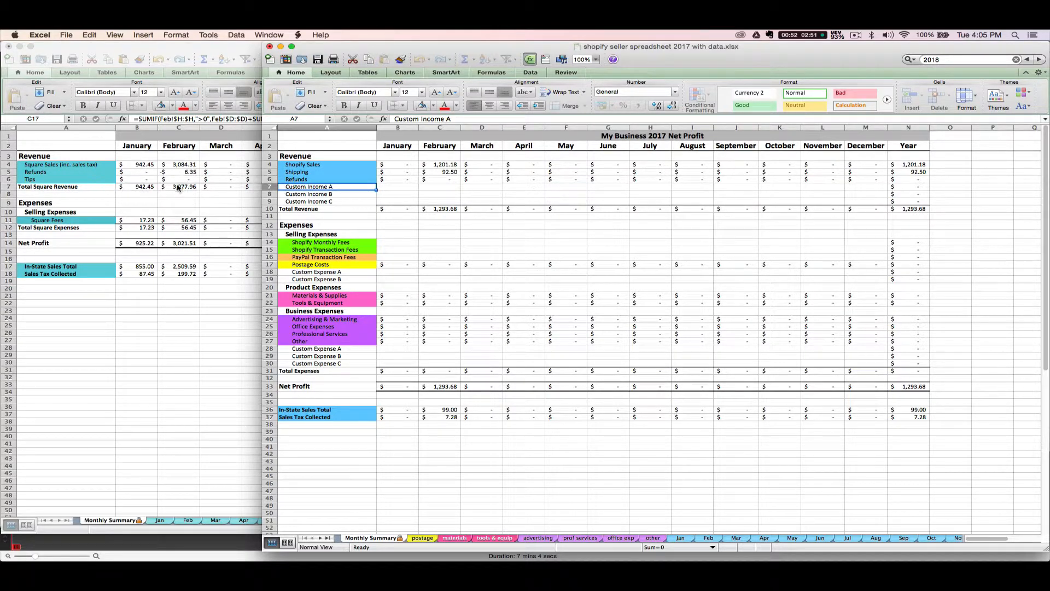
{"action": "mouse_move", "coordinate": [178, 168]}
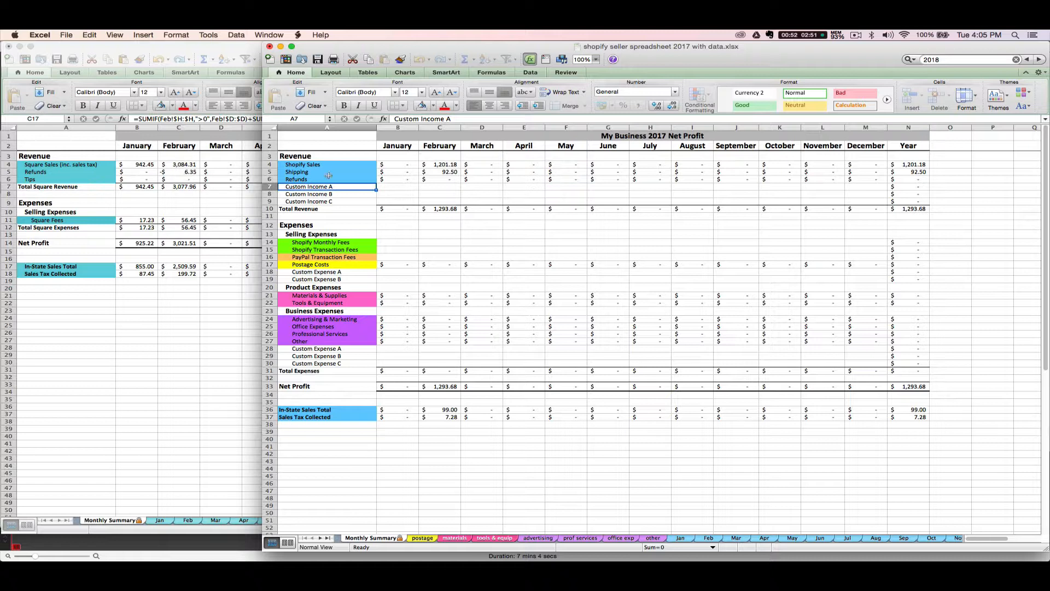
{"action": "mouse_move", "coordinate": [351, 187]}
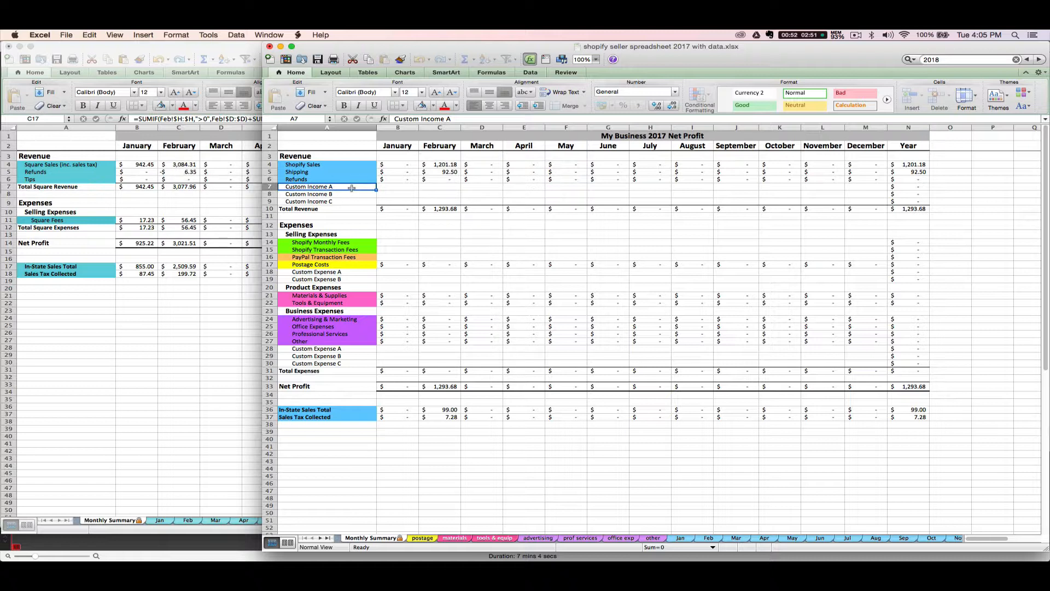
Step: Rename A7 to Square Net Revenue and enter 3077.96 for February
{"action": "type", "text": "Square N"}
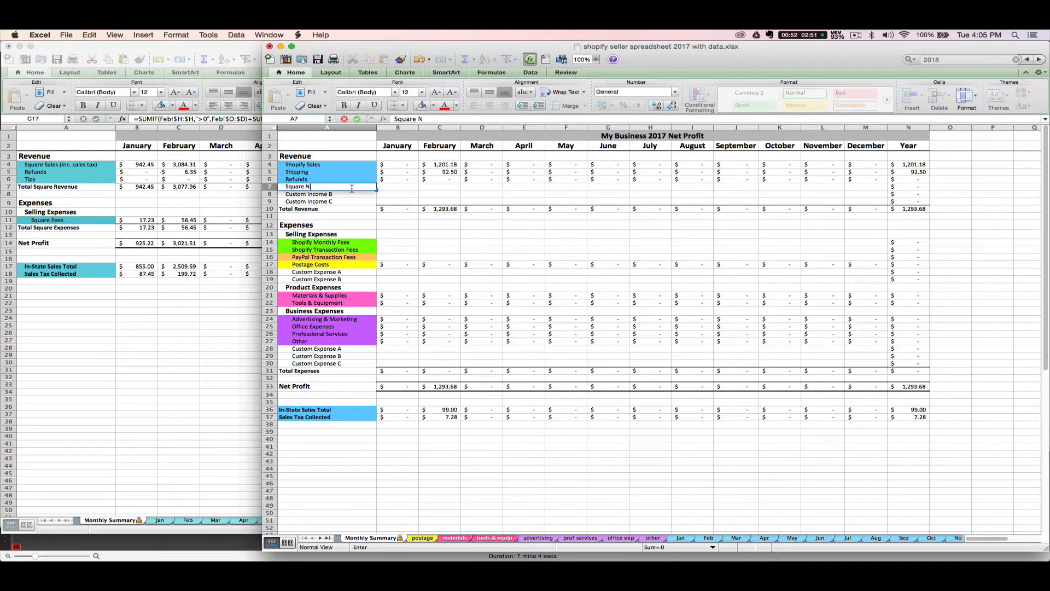
{"action": "type", "text": "et Revenue"}
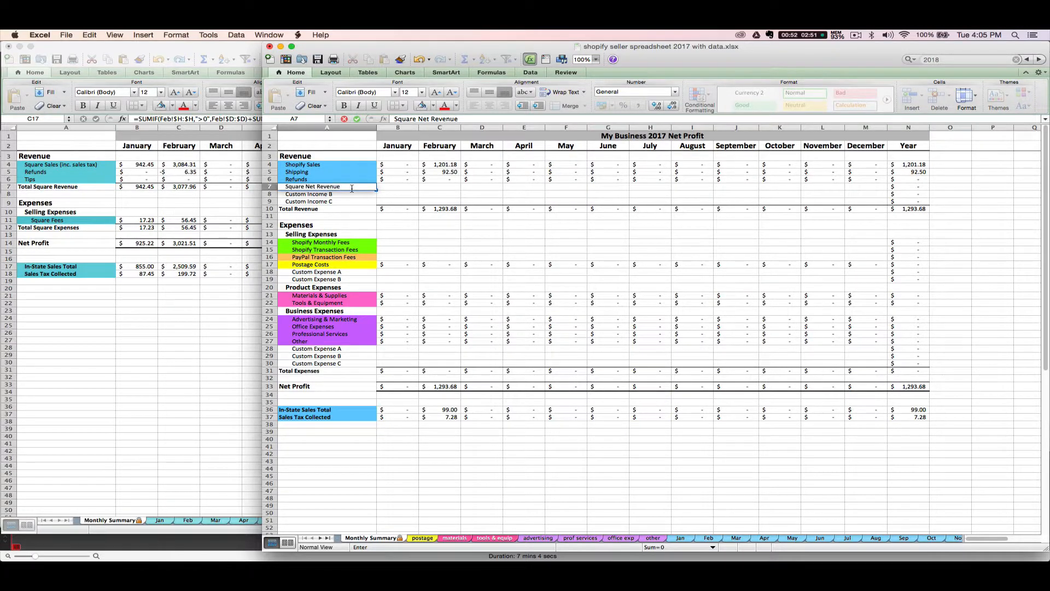
{"action": "left_click", "coordinate": [440, 186]}
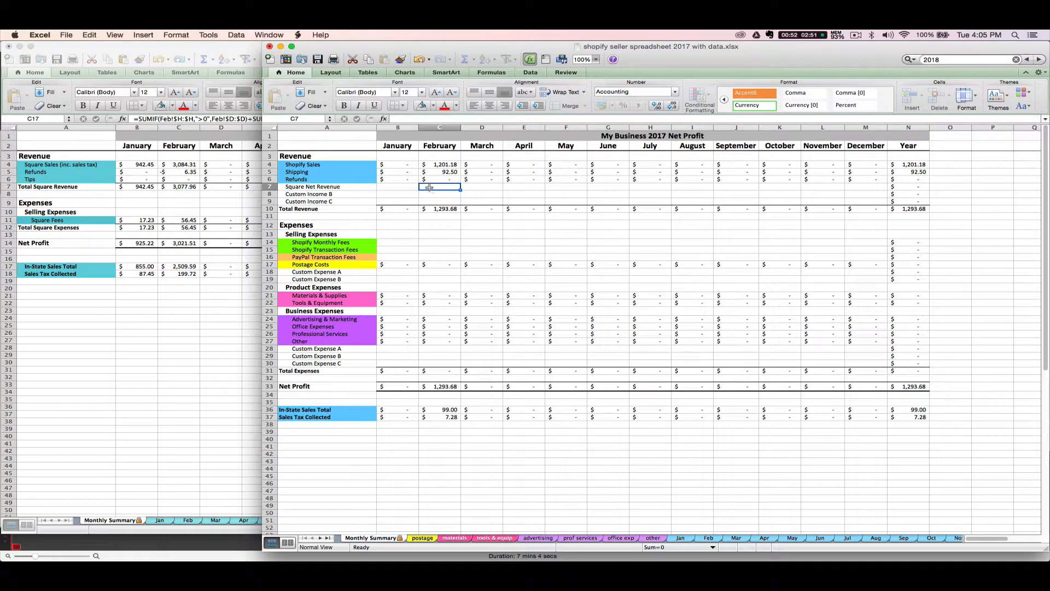
{"action": "type", "text": "3077.96"}
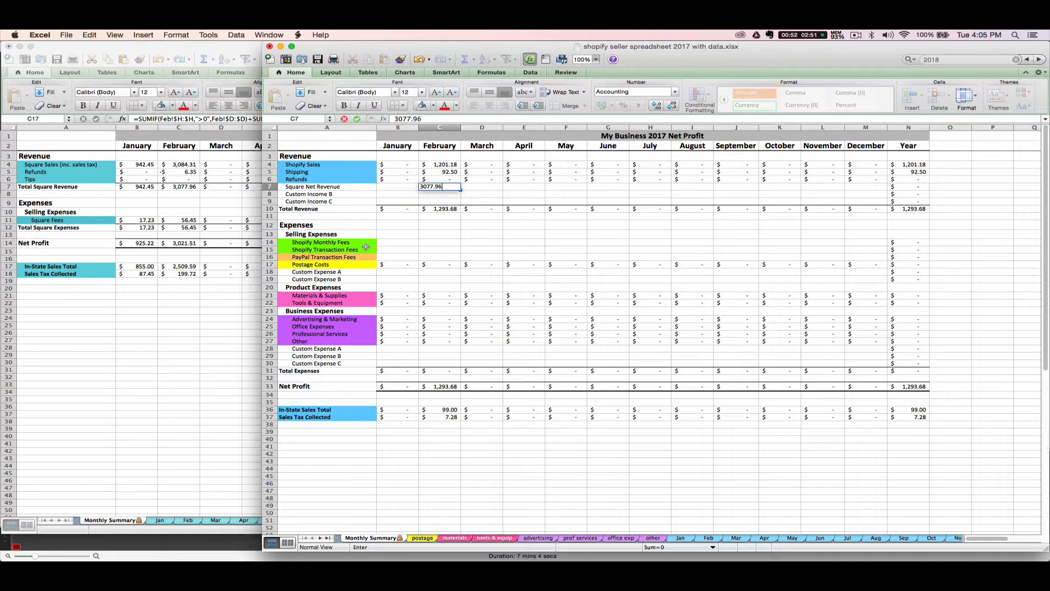
{"action": "key", "text": "Return"}
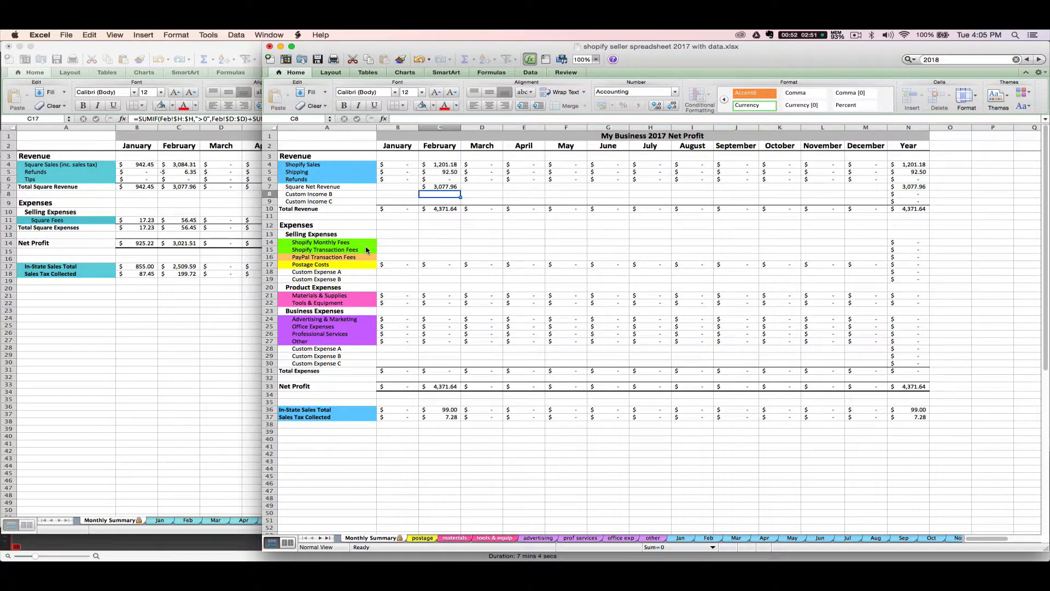
{"action": "mouse_move", "coordinate": [326, 195]}
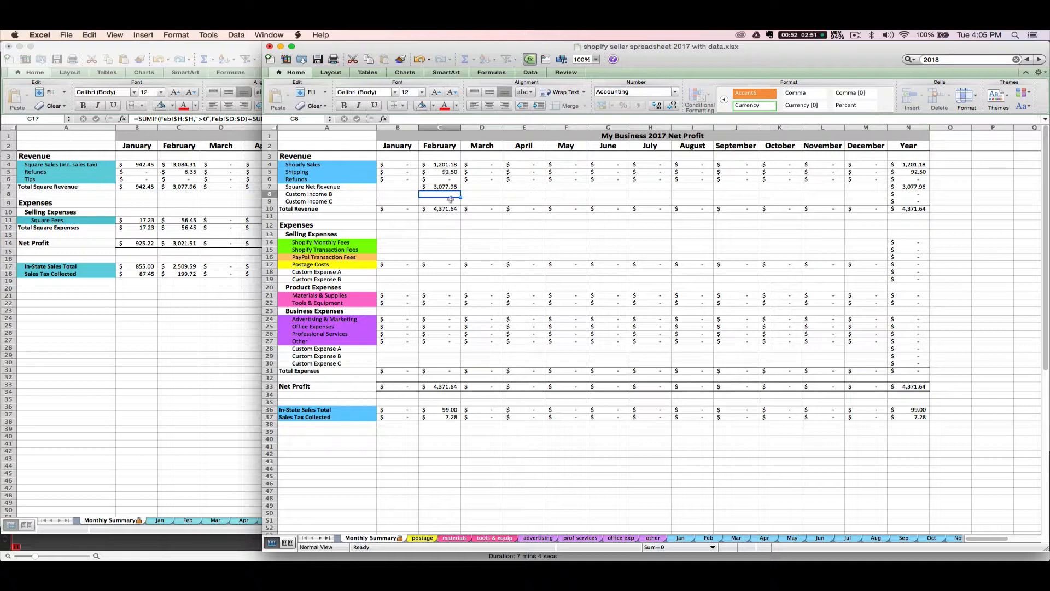
{"action": "mouse_move", "coordinate": [928, 217]}
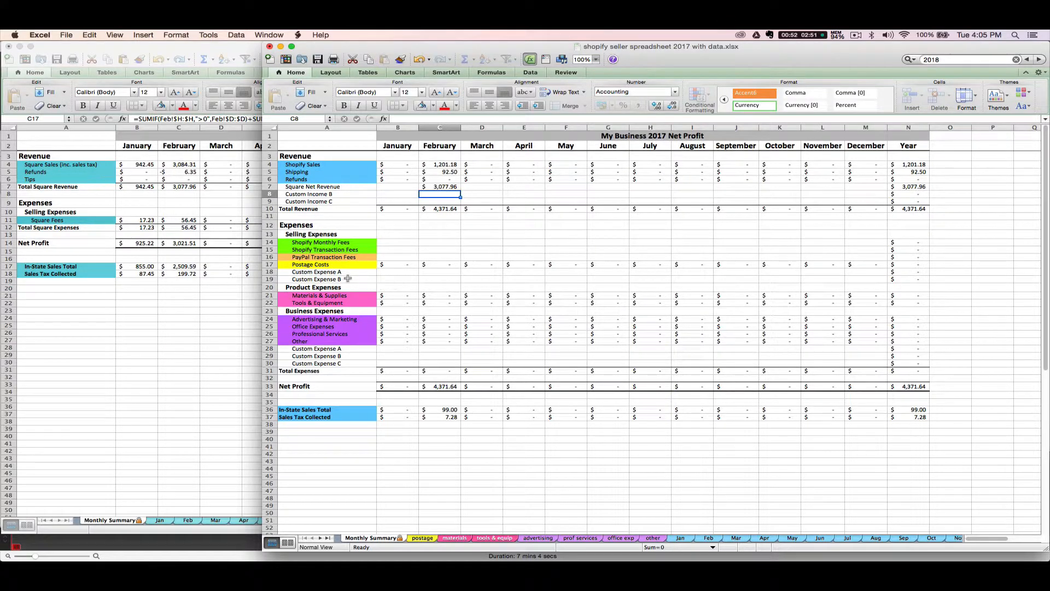
Step: Rename Custom Expense A to Square Fees and enter 56.45 in its February cell
{"action": "left_click", "coordinate": [316, 272]}
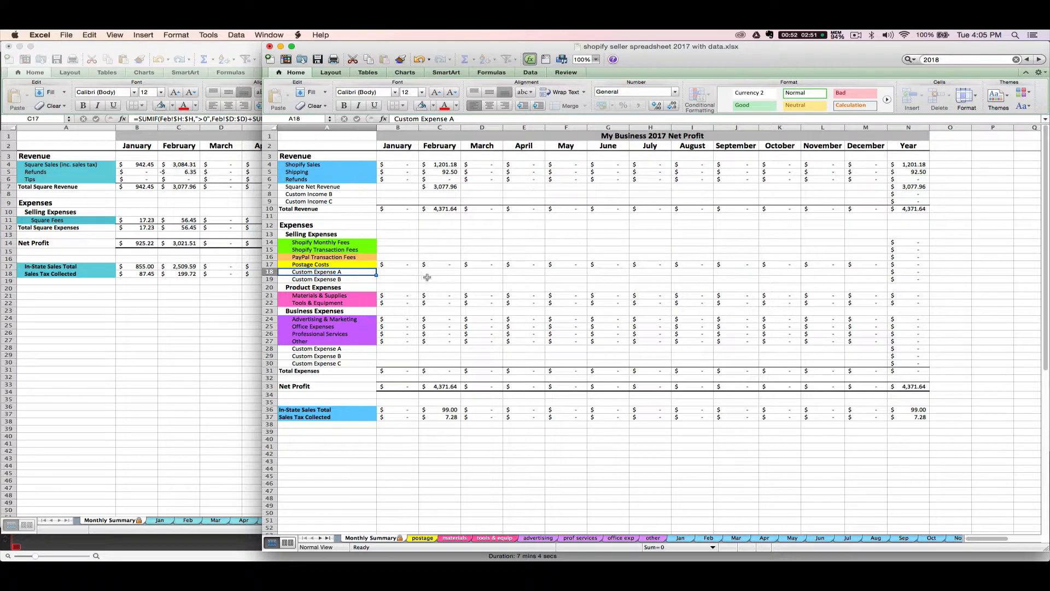
{"action": "type", "text": "Square"}
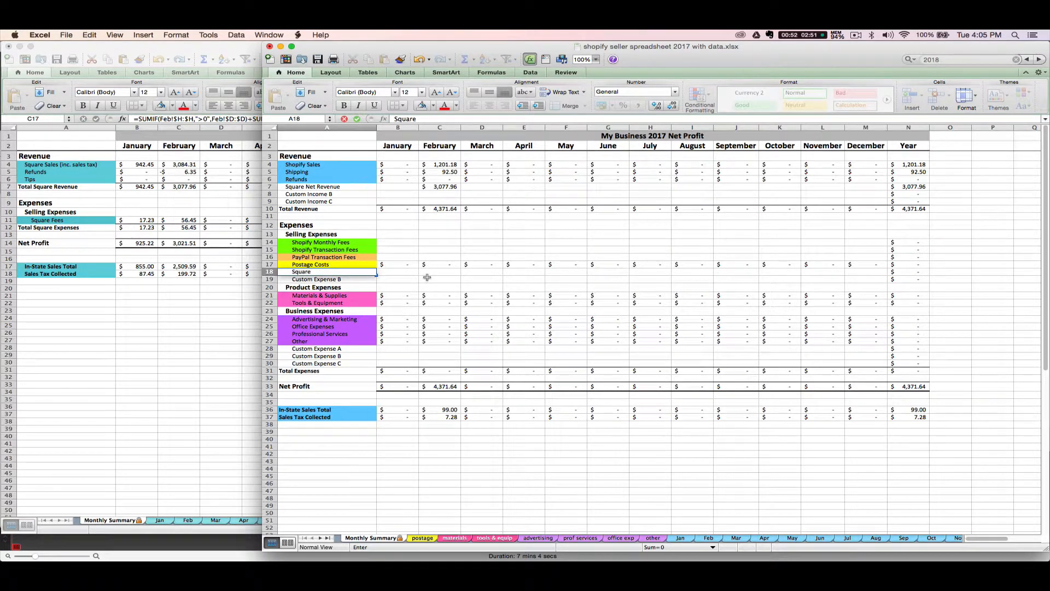
{"action": "left_click", "coordinate": [439, 271]}
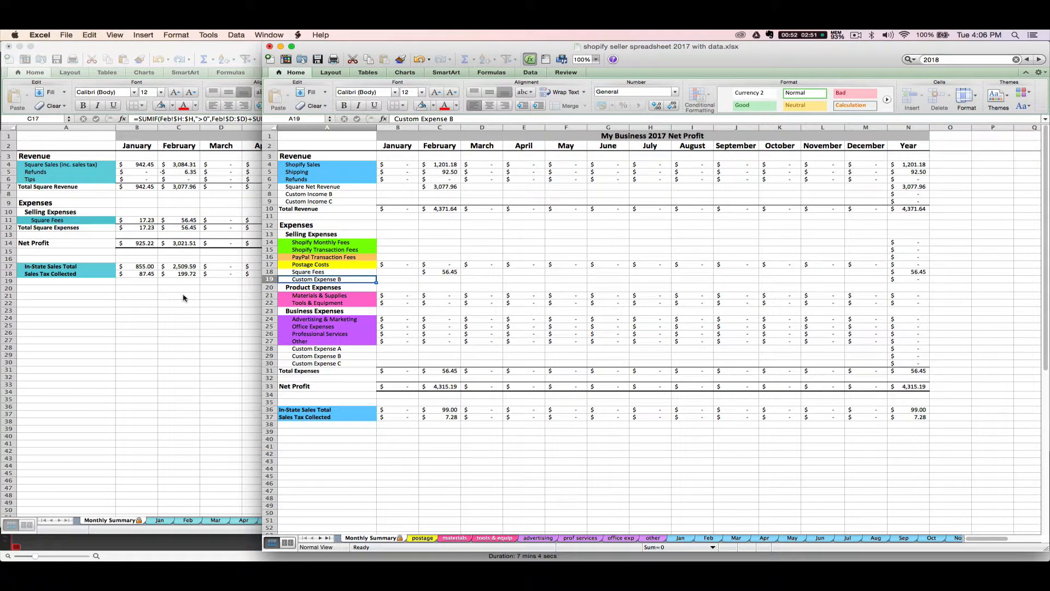
{"action": "mouse_move", "coordinate": [166, 275]}
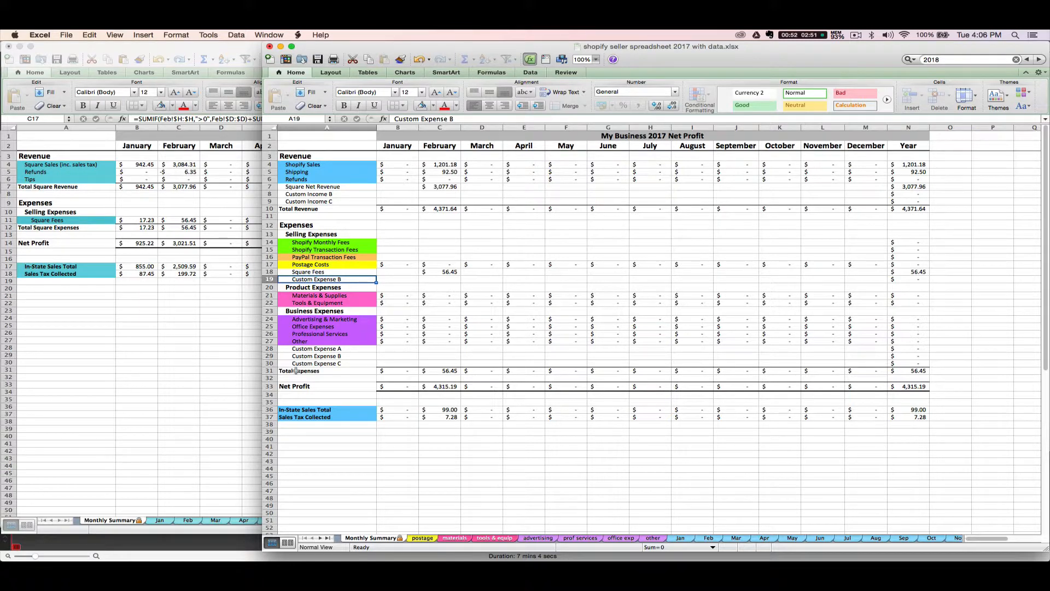
Step: Label the row below Sales Tax Collected 'Square Sales Tax' and select its February cell
{"action": "left_click", "coordinate": [326, 431]}
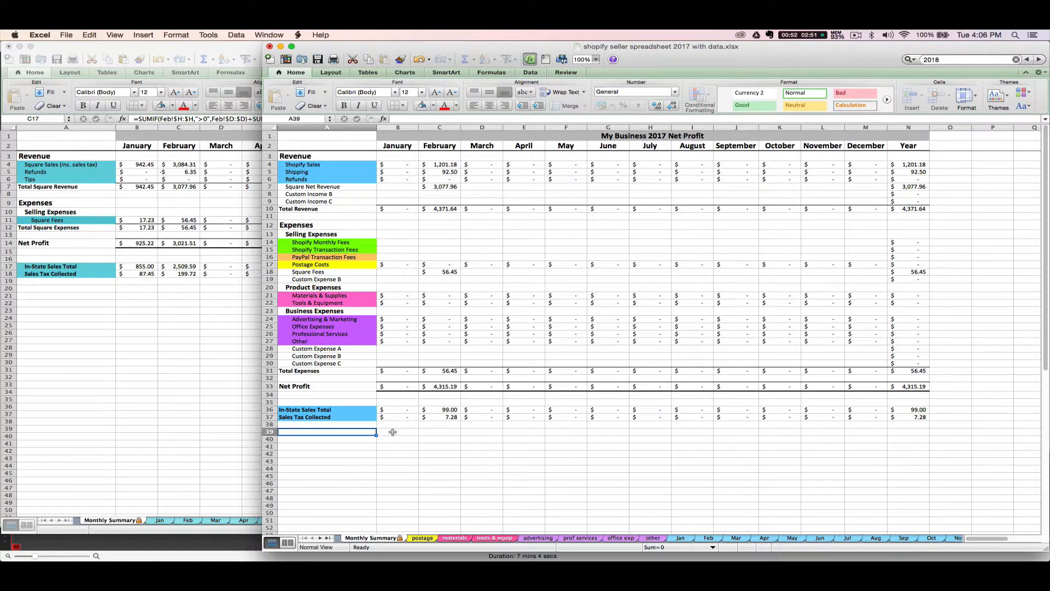
{"action": "type", "text": "Square Sales Tax"}
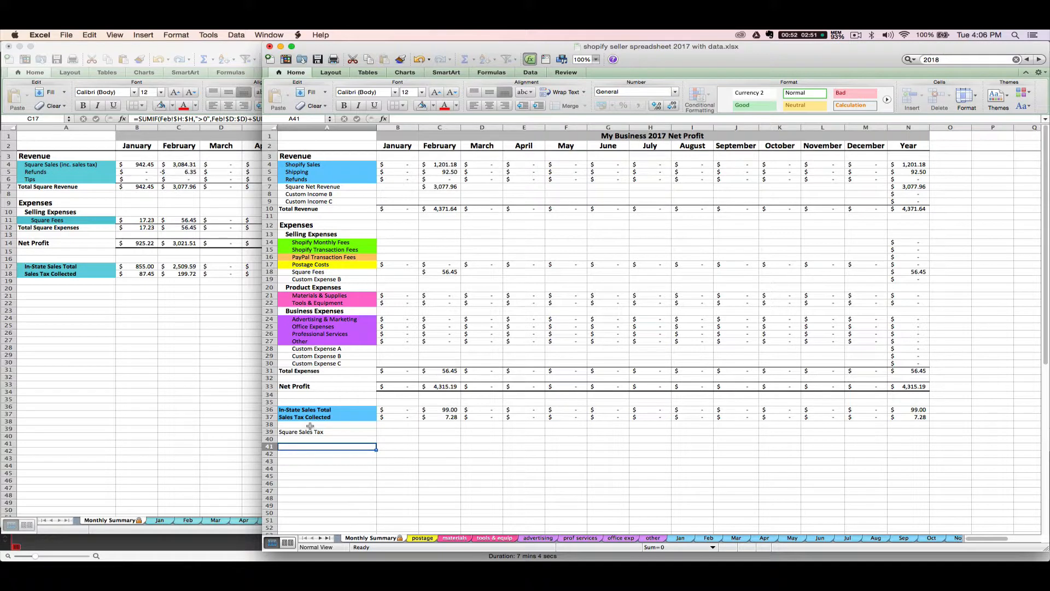
{"action": "mouse_move", "coordinate": [176, 302]}
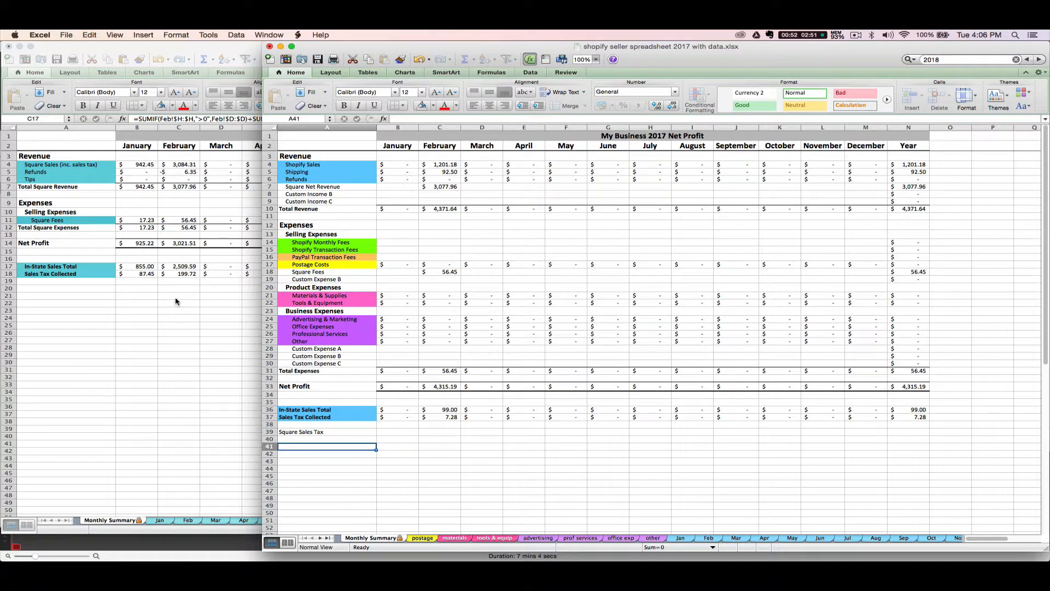
{"action": "mouse_move", "coordinate": [226, 286]}
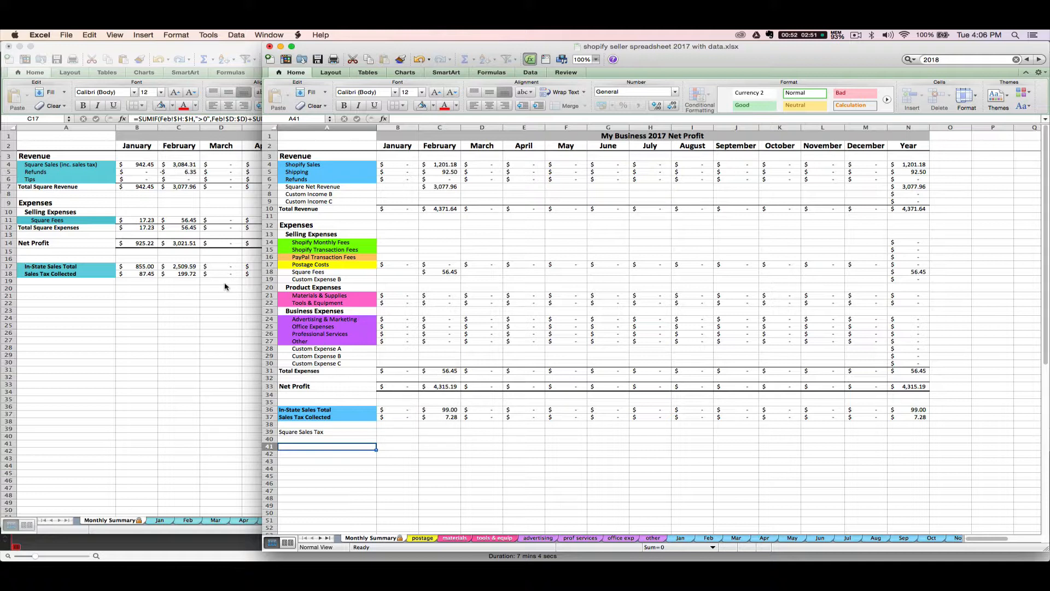
{"action": "mouse_move", "coordinate": [347, 353]}
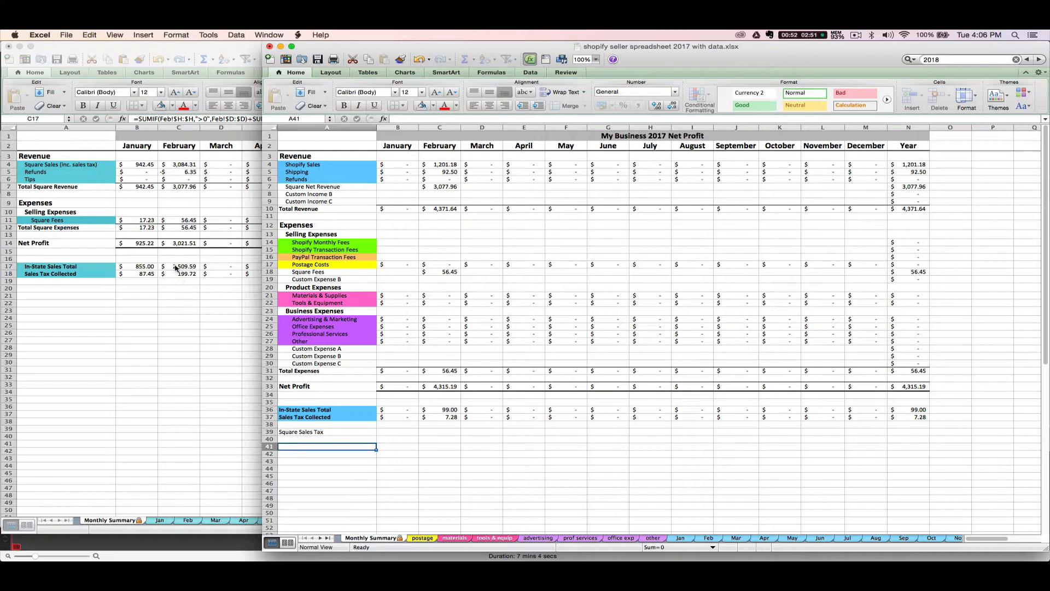
{"action": "mouse_move", "coordinate": [342, 398]}
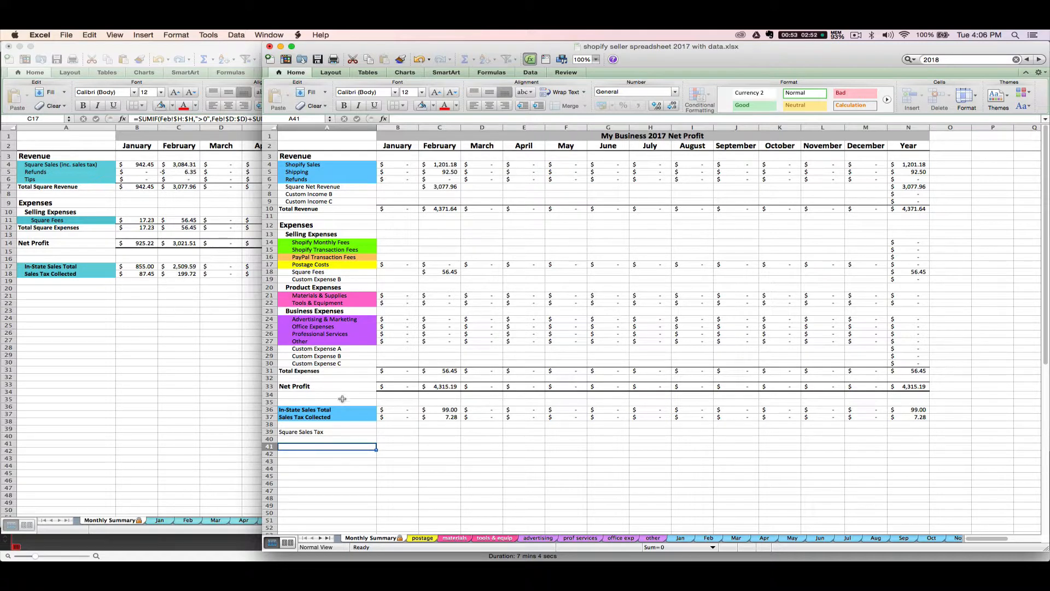
{"action": "mouse_move", "coordinate": [289, 334]}
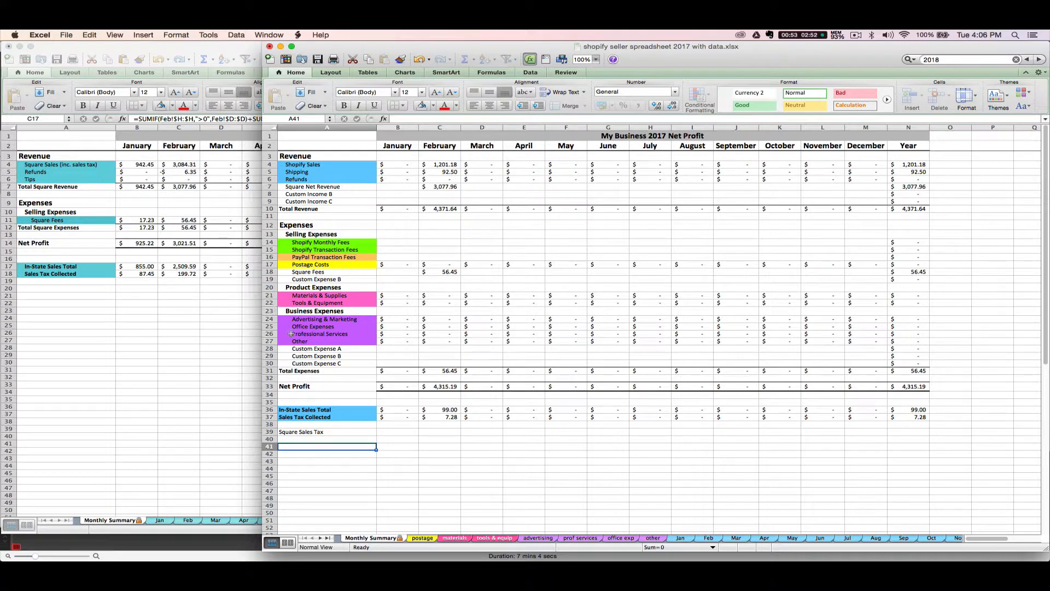
{"action": "left_click", "coordinate": [439, 431]}
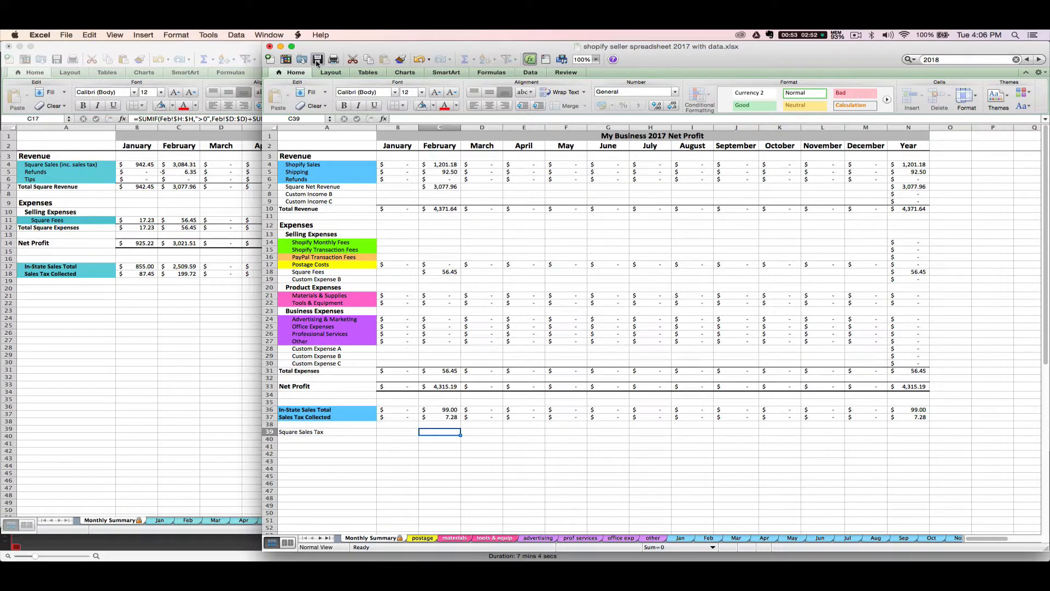
{"action": "mouse_move", "coordinate": [210, 183]}
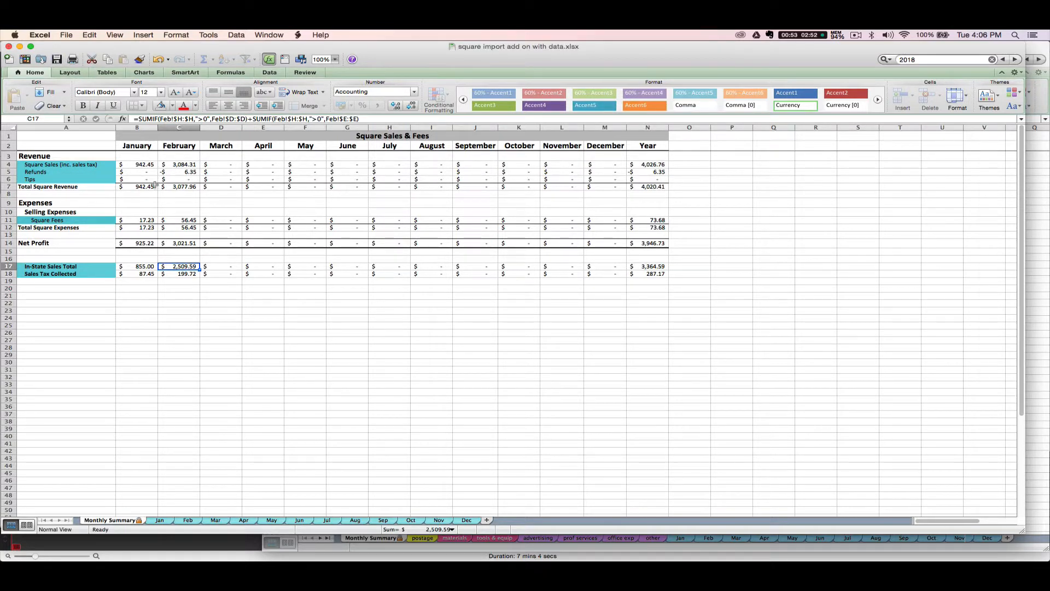
{"action": "mouse_move", "coordinate": [359, 269]}
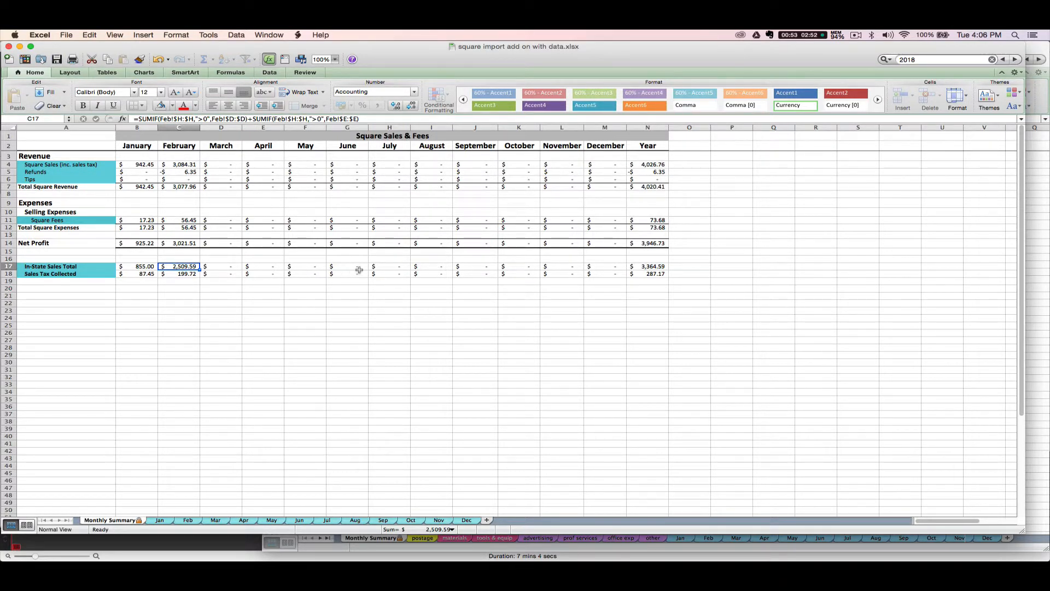
{"action": "mouse_move", "coordinate": [1040, 336]}
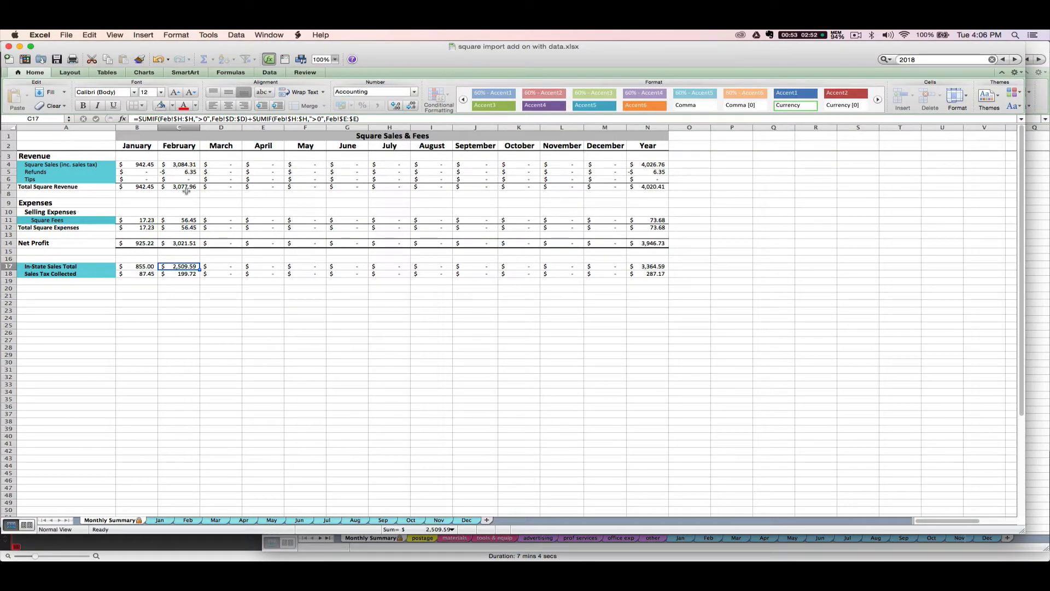
Step: Inspect the SUM formula behind February's $3,077.96 Total Square Revenue in C7
{"action": "left_click", "coordinate": [178, 186]}
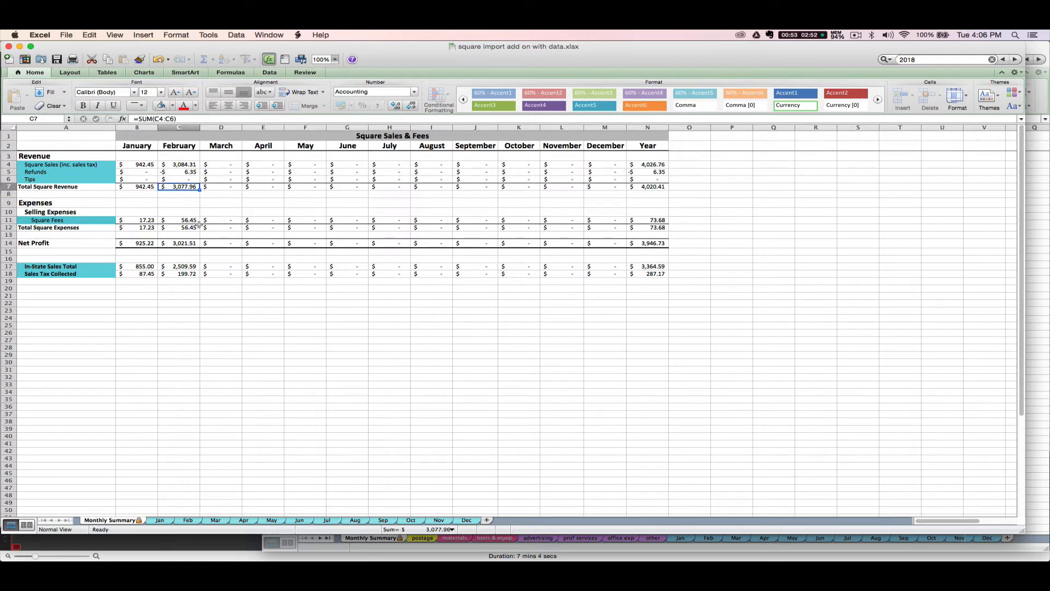
{"action": "mouse_move", "coordinate": [317, 488]}
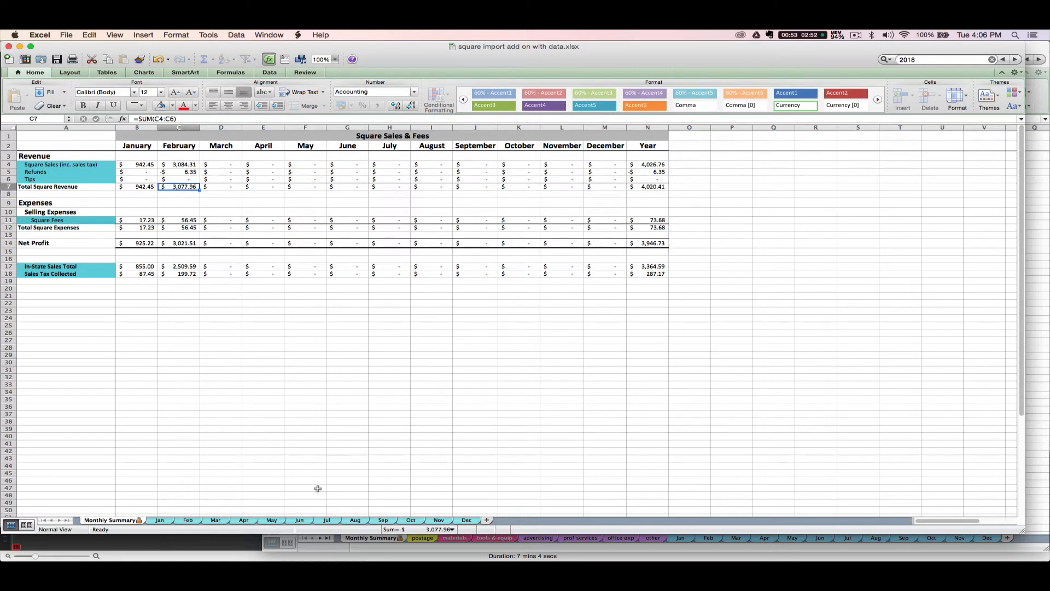
{"action": "mouse_move", "coordinate": [440, 315]}
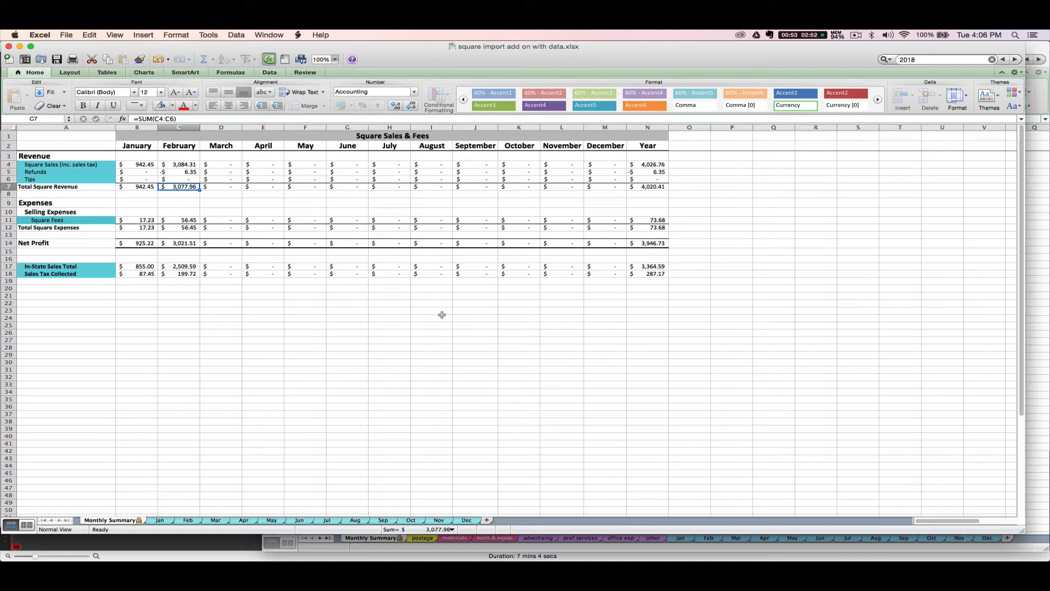